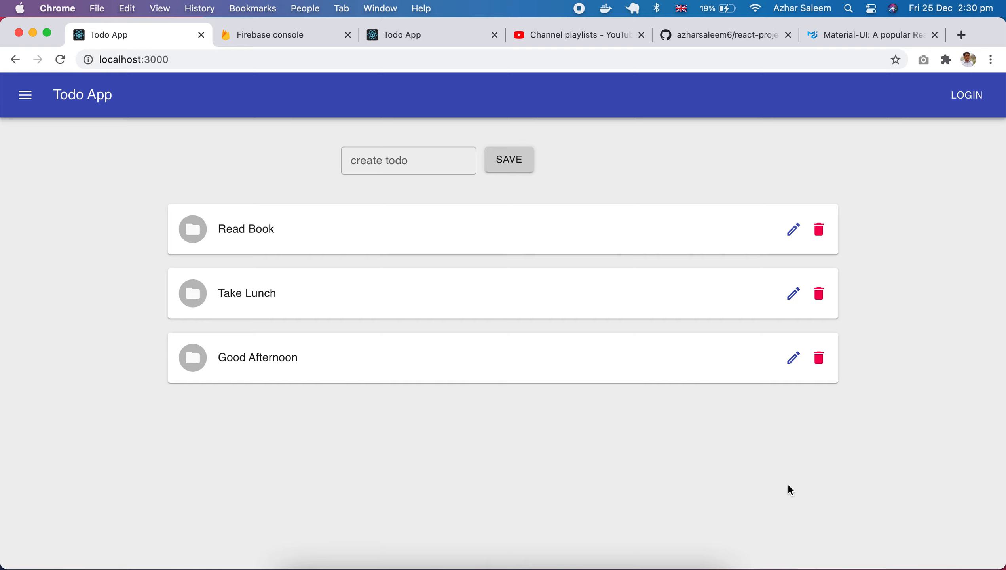
pyautogui.moveTo(373, 332)
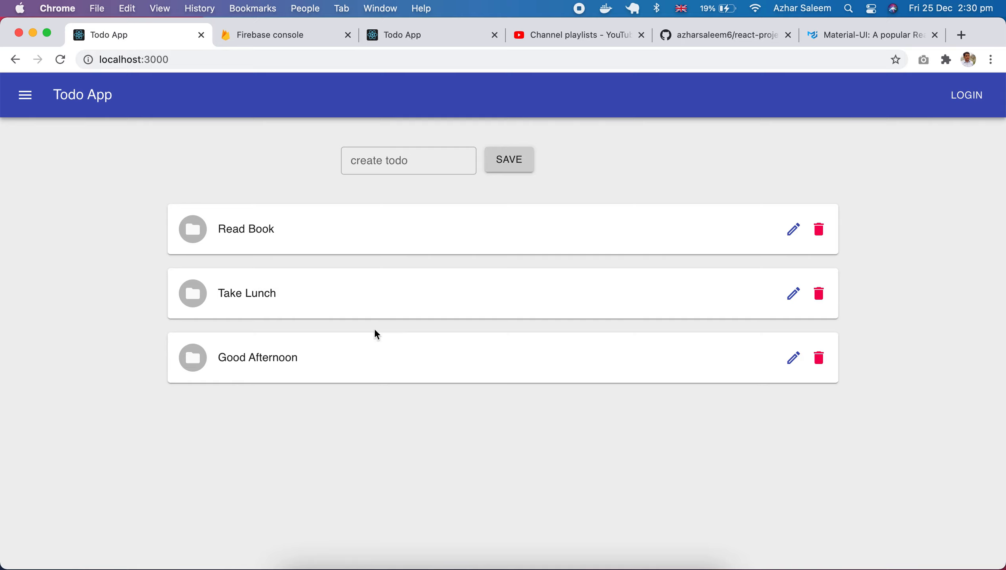
pyautogui.moveTo(444, 20)
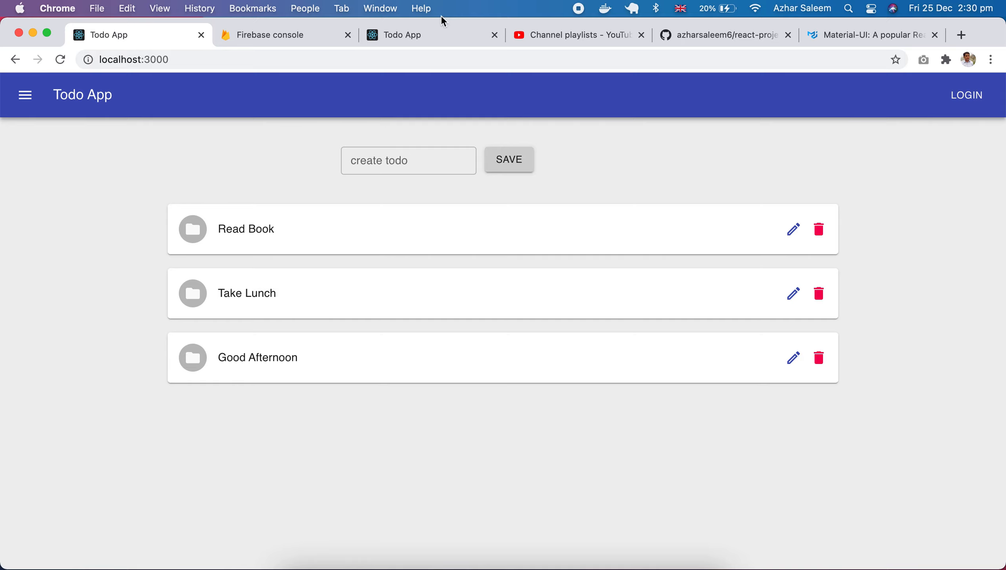
# - Show the second app copy listing Learn React Js, Read Book, Complete projects, reloading after a broken address
pyautogui.click(405, 35)
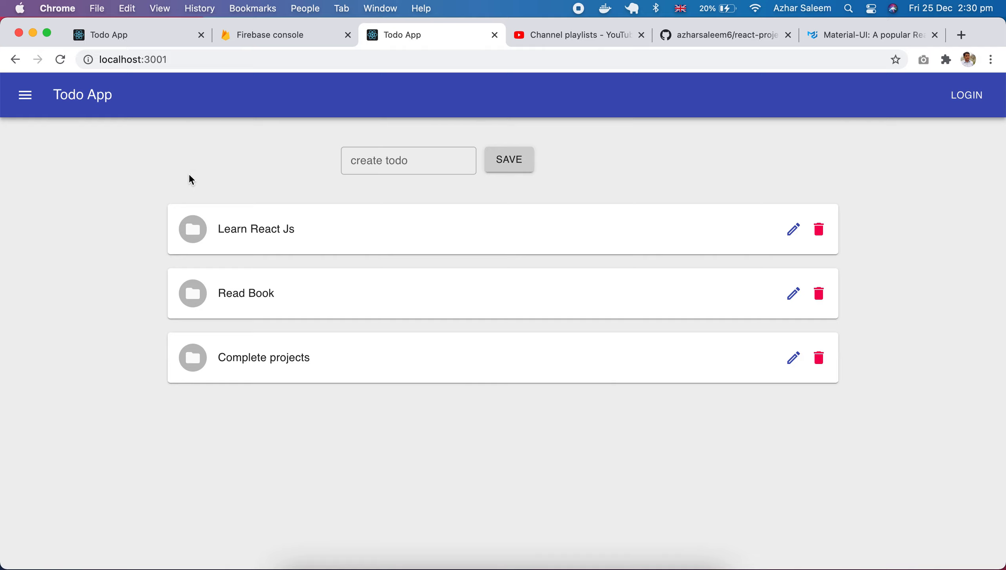
pyautogui.moveTo(221, 245)
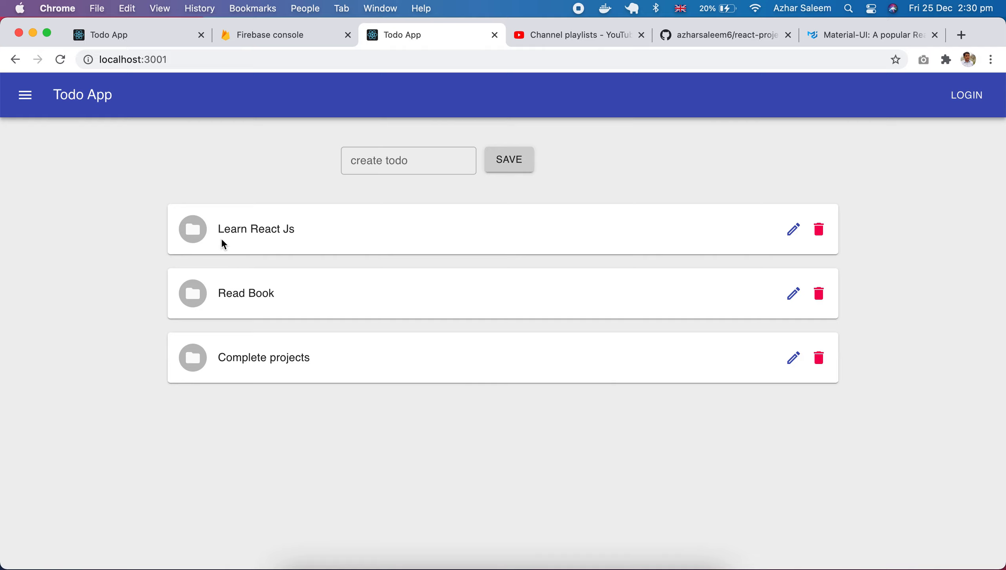
pyautogui.write('hdgjhsdgfj')
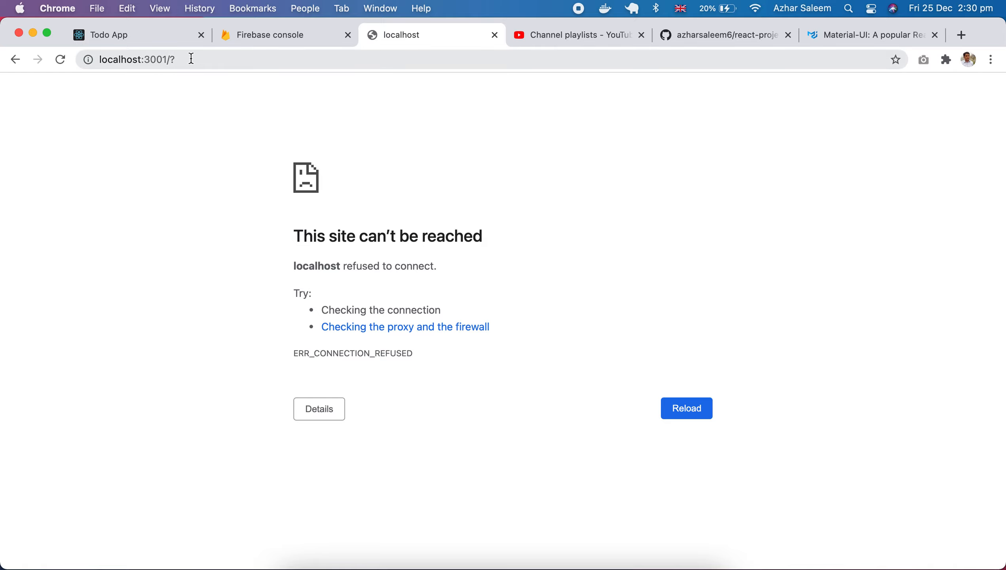
pyautogui.click(687, 408)
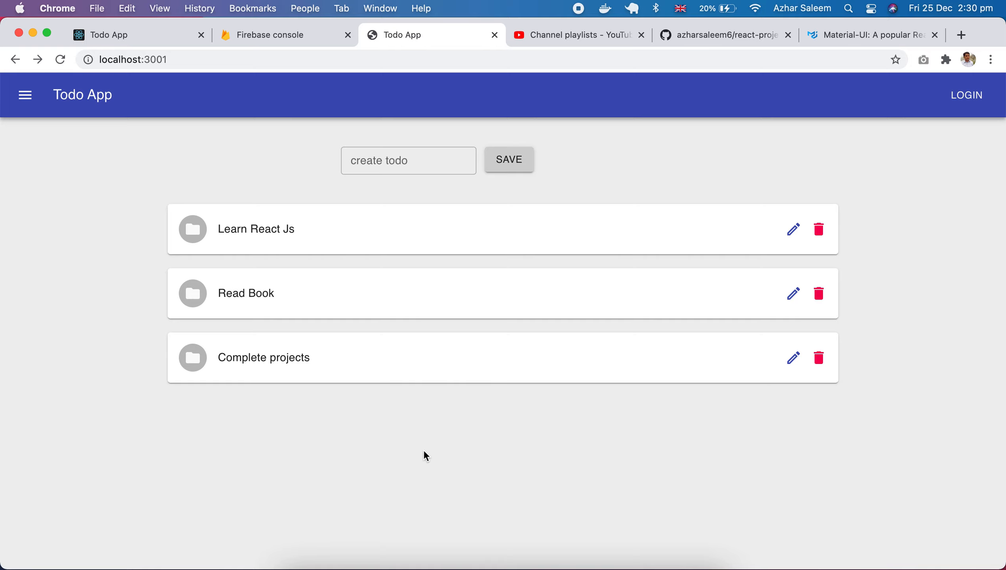
pyautogui.moveTo(143, 153)
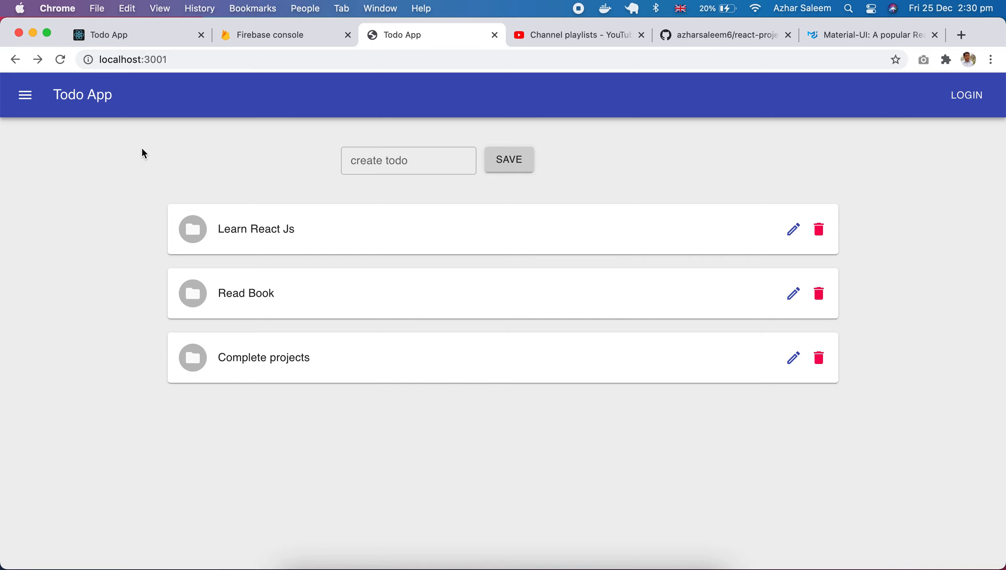
pyautogui.moveTo(771, 136)
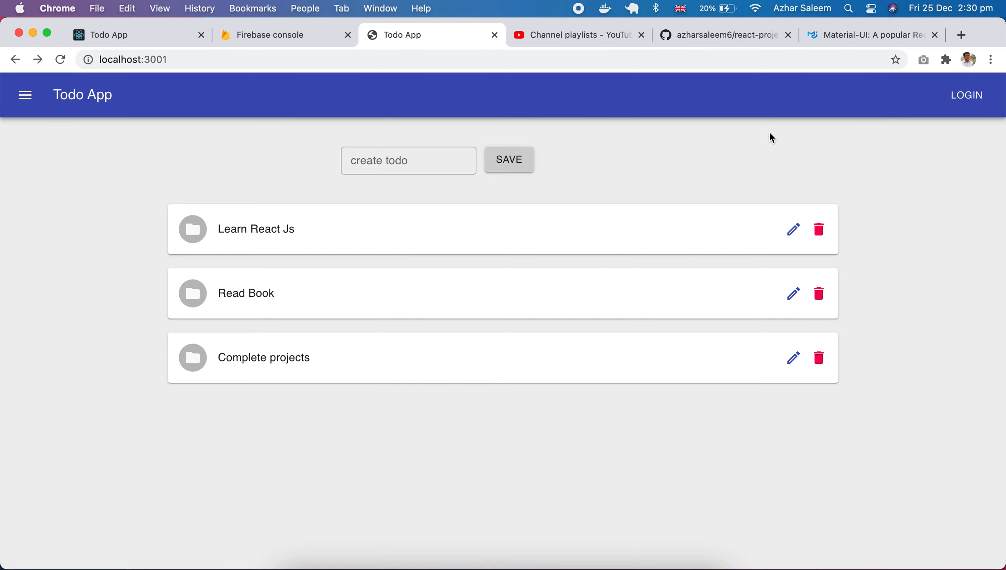
# - Browse the react-projects repository's todo_app setup folder and return to its root
pyautogui.click(724, 35)
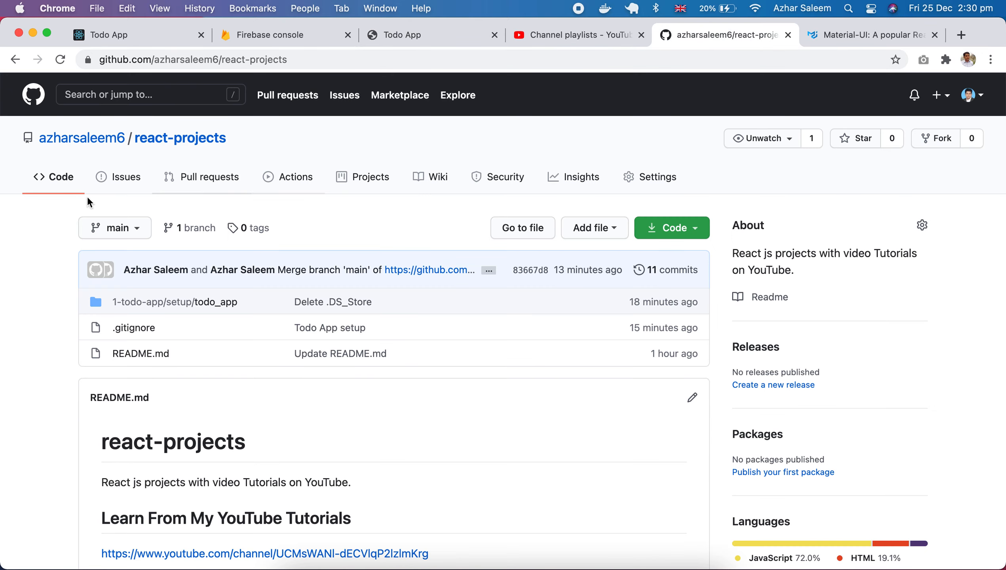
pyautogui.moveTo(77, 332)
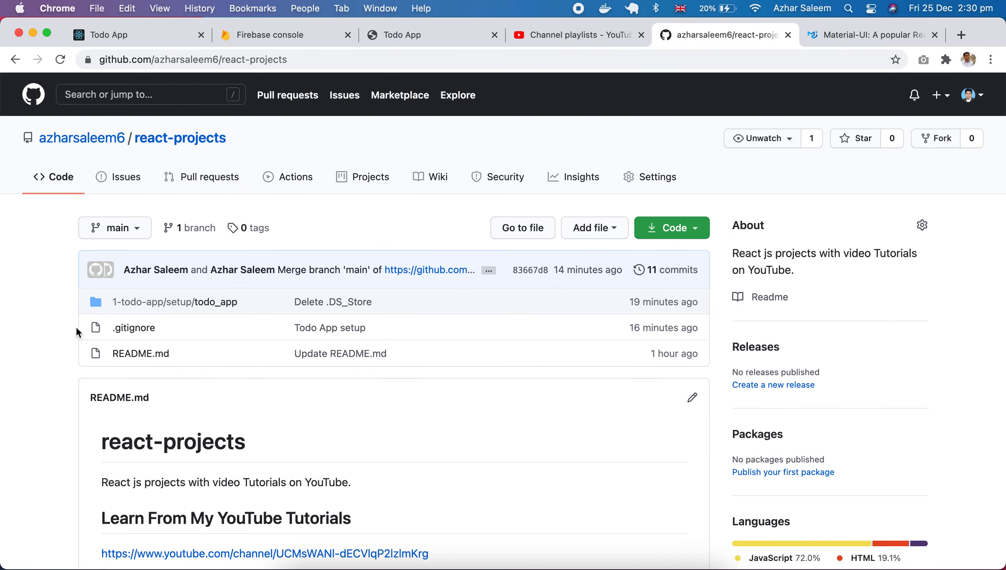
pyautogui.moveTo(55, 350)
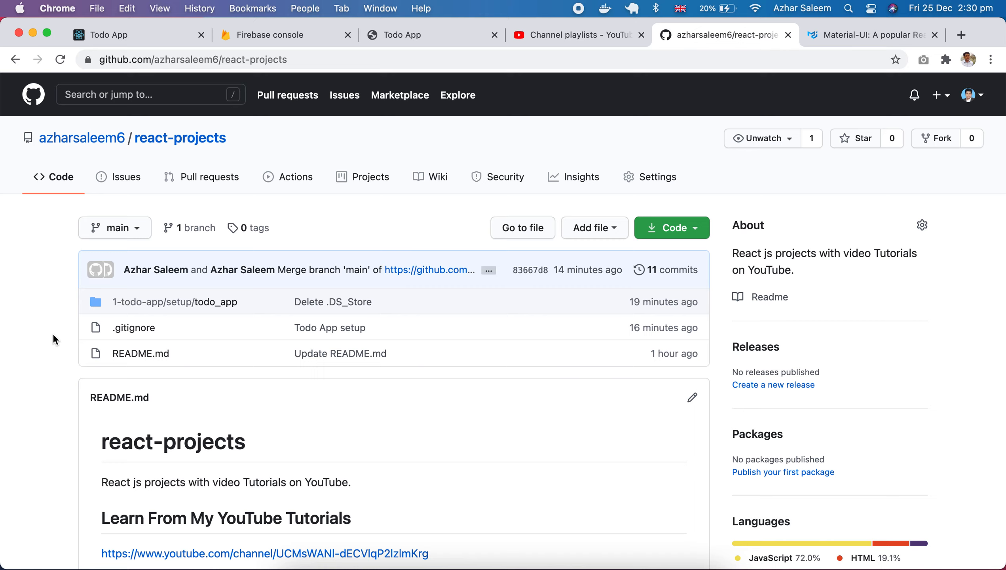
pyautogui.moveTo(133, 306)
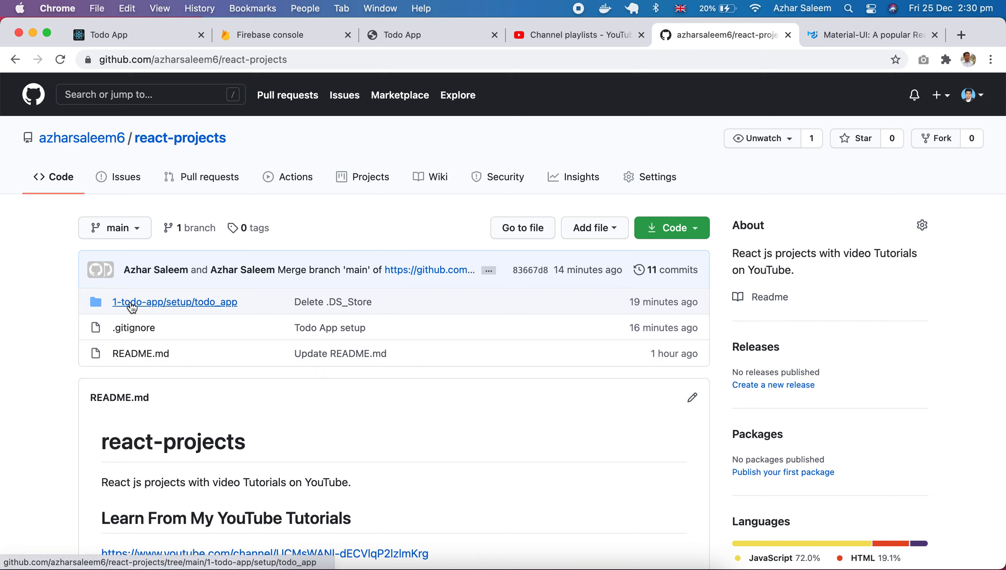
pyautogui.moveTo(120, 311)
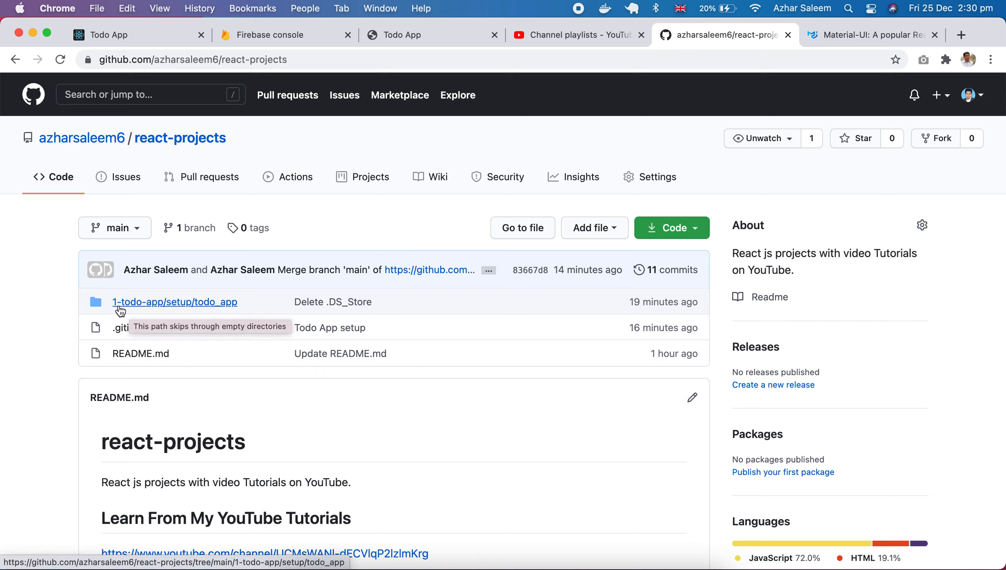
pyautogui.moveTo(159, 308)
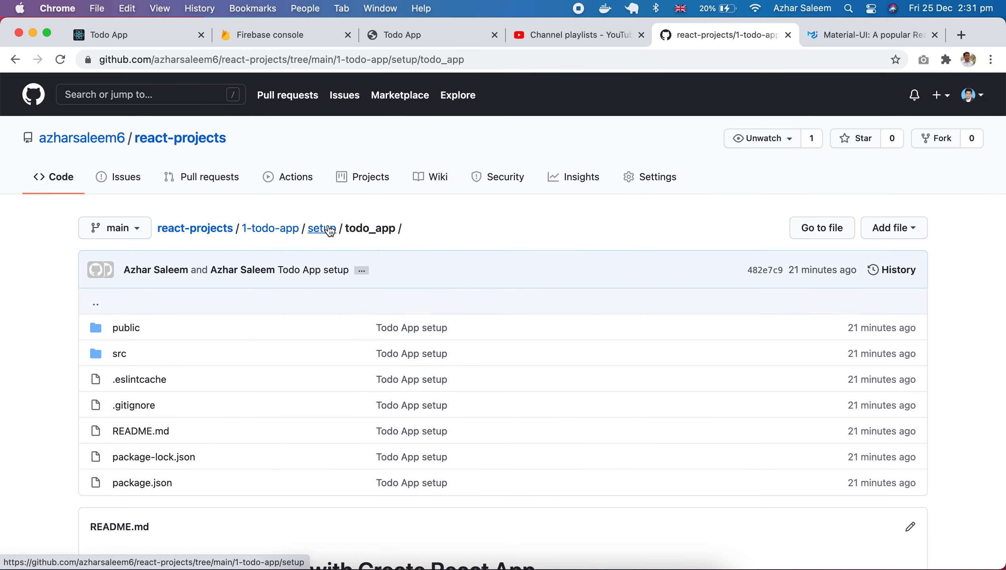
pyautogui.moveTo(331, 238)
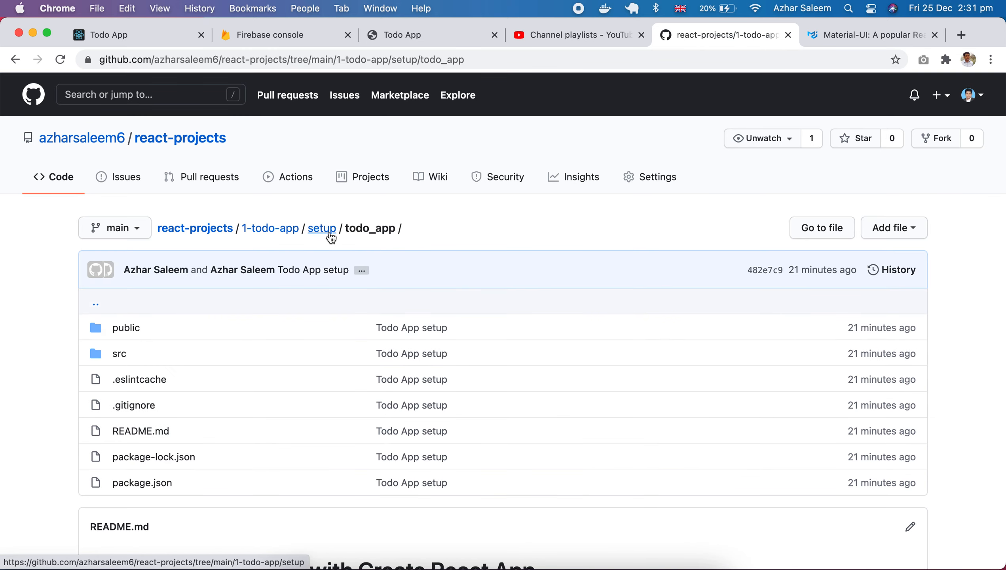
pyautogui.moveTo(320, 236)
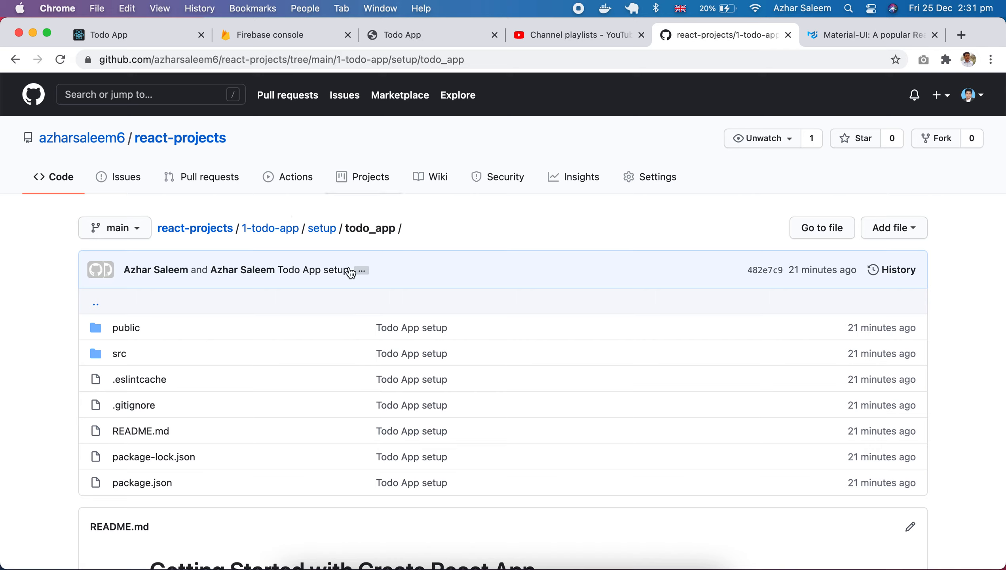
pyautogui.moveTo(314, 243)
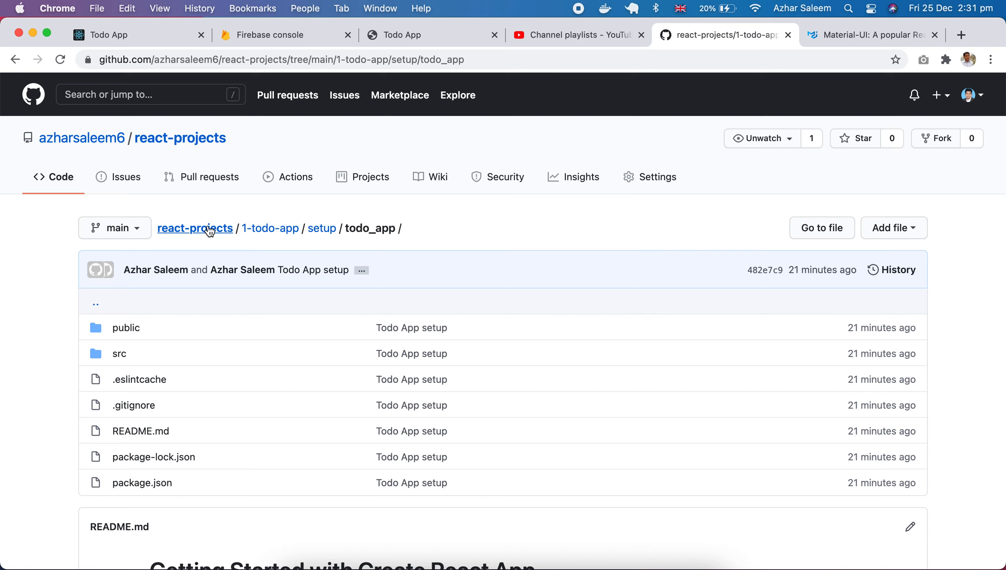
pyautogui.click(195, 228)
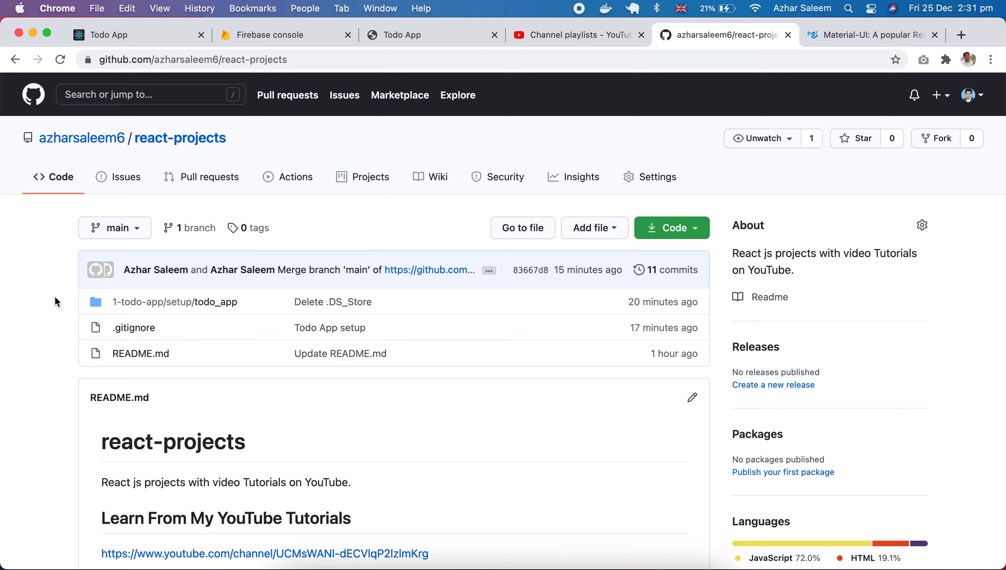
pyautogui.moveTo(66, 275)
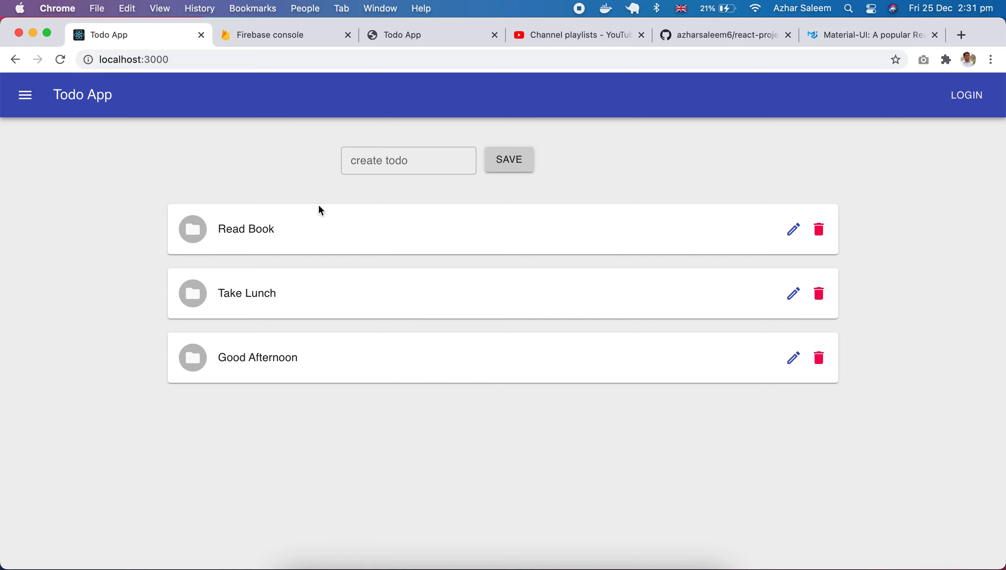
# - Open the todo project in Firebase console and go to its Firestore database
pyautogui.click(409, 161)
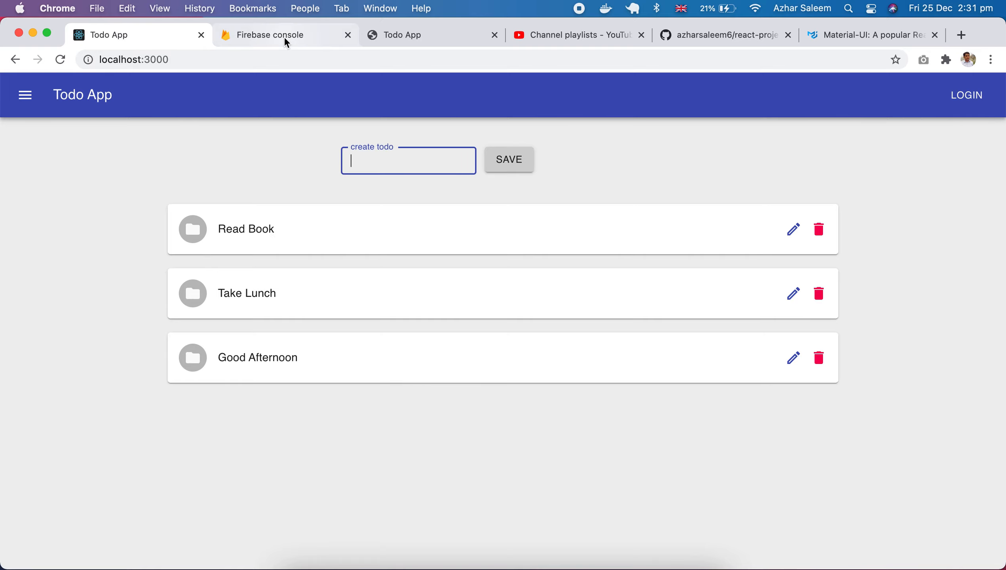
pyautogui.click(269, 35)
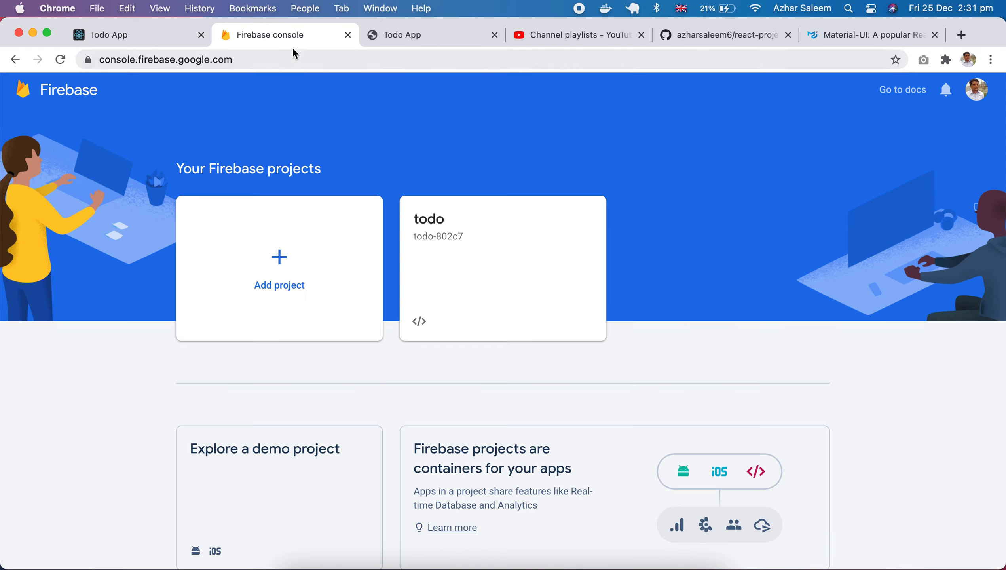
pyautogui.moveTo(847, 133)
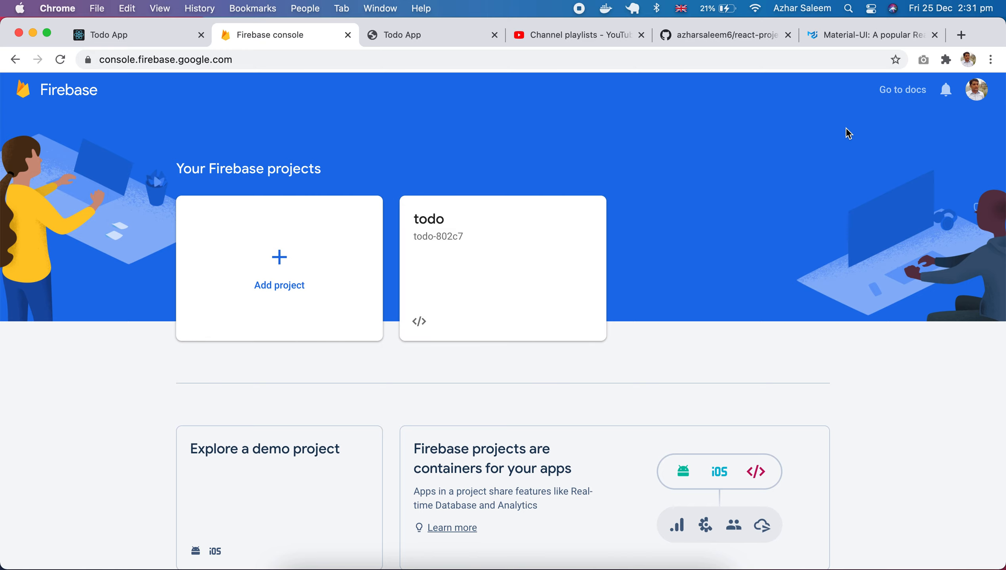
pyautogui.moveTo(909, 101)
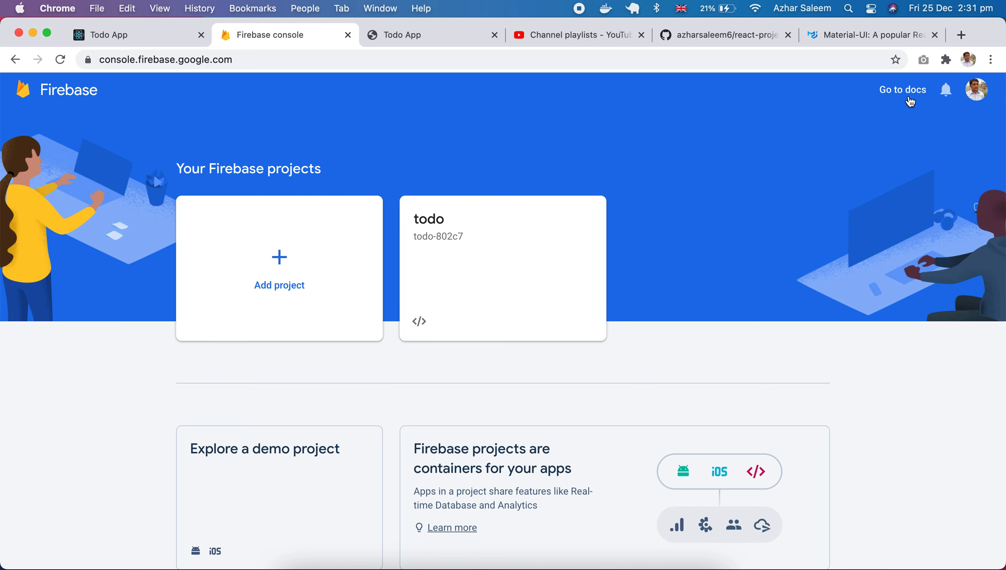
pyautogui.click(499, 269)
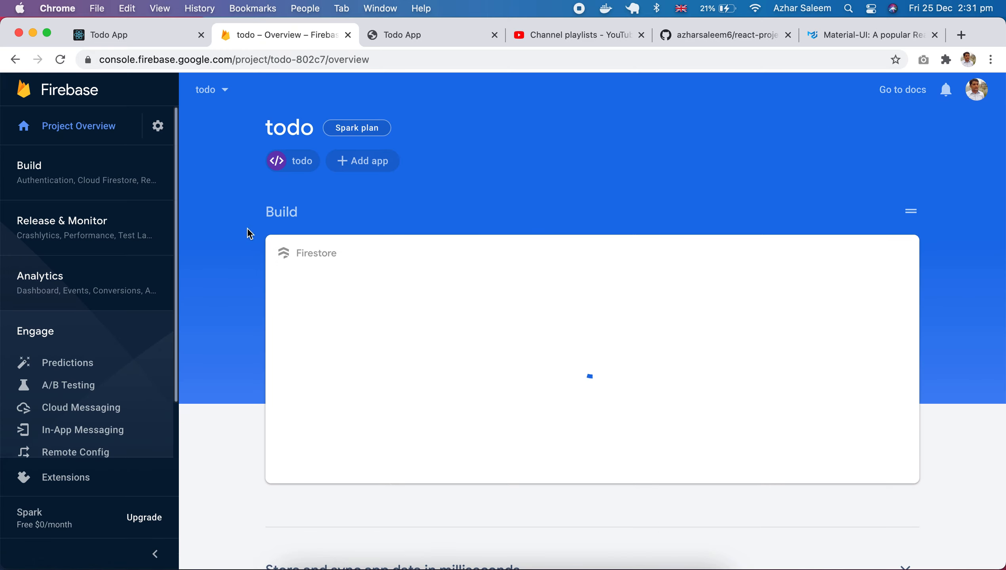
pyautogui.click(28, 165)
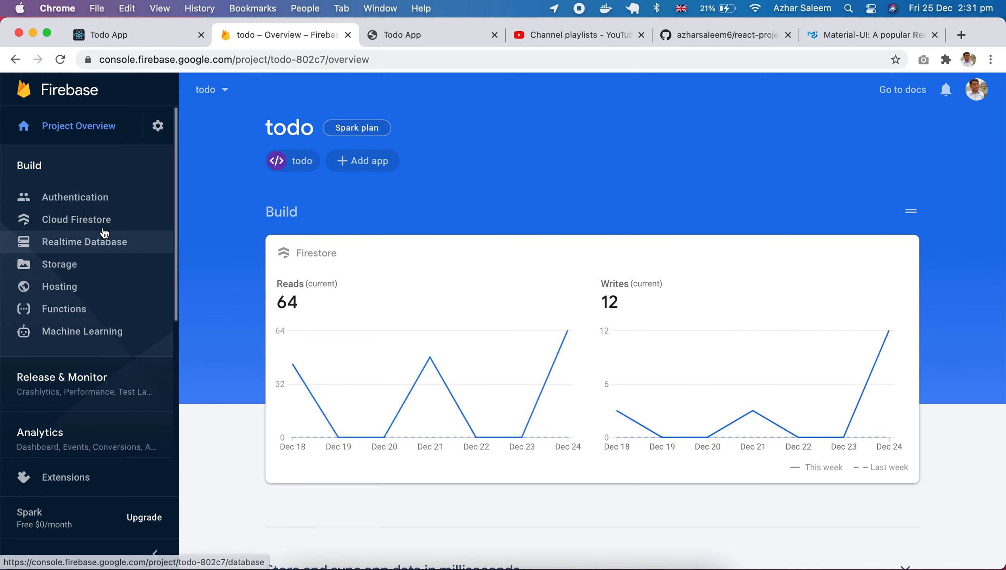
pyautogui.click(76, 219)
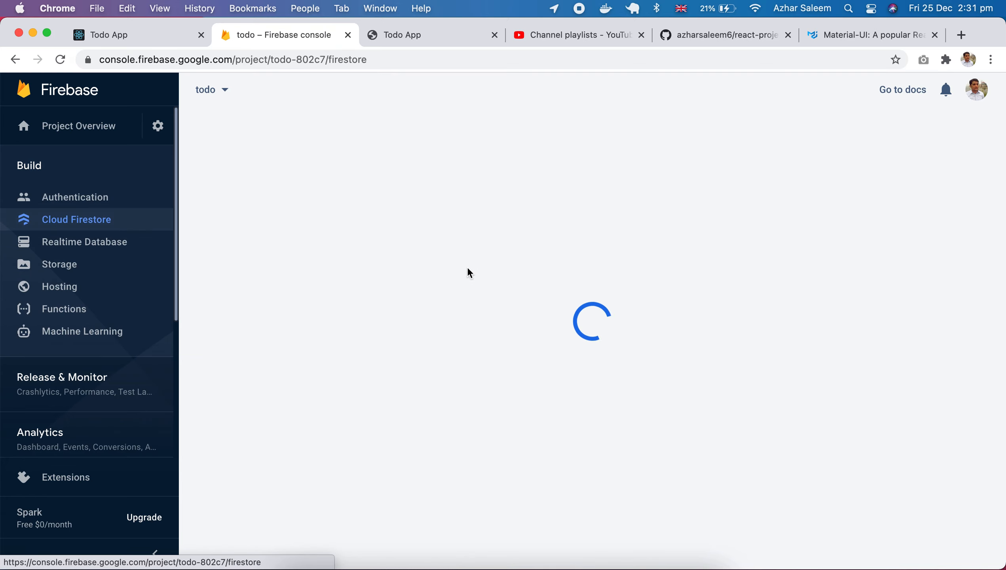
pyautogui.moveTo(259, 212)
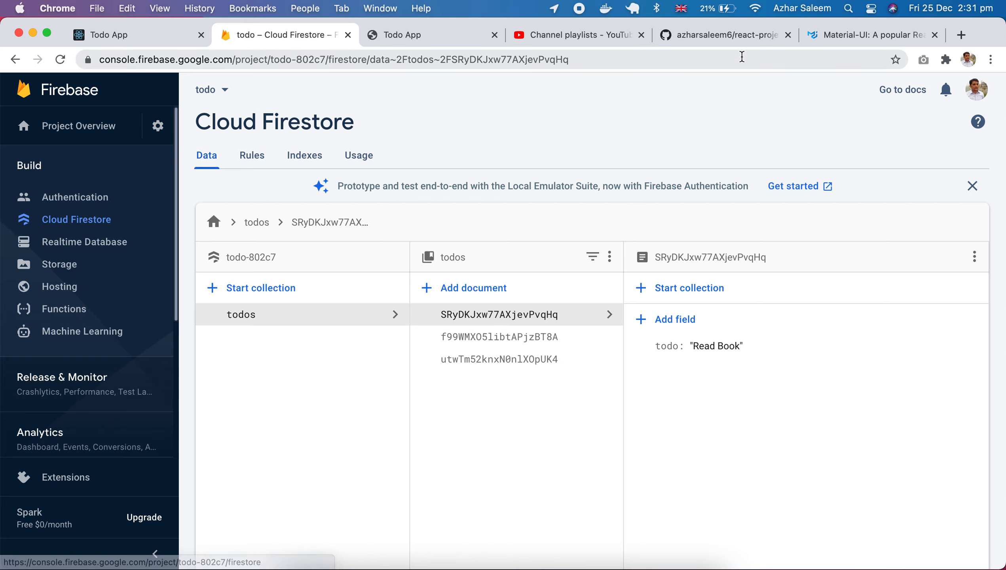
# - Open todo_app/src on GitHub, listing App.js, Todo.js and firebase.js
pyautogui.click(723, 35)
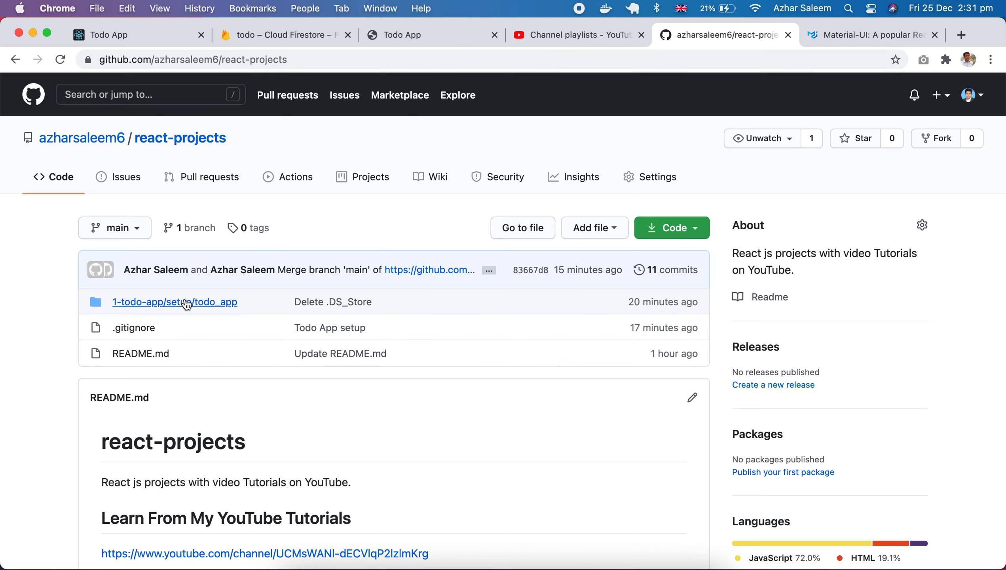
pyautogui.click(184, 302)
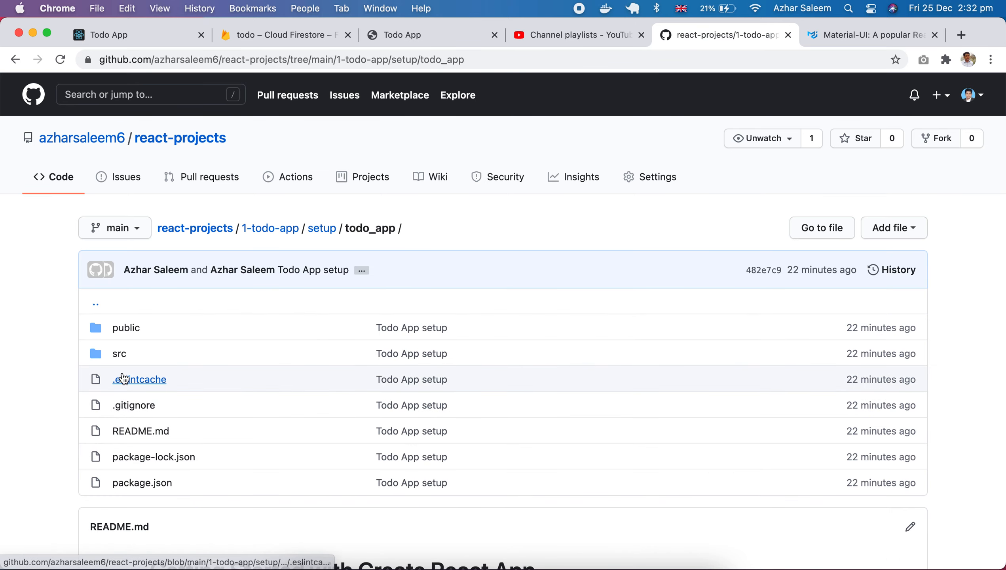
pyautogui.click(120, 354)
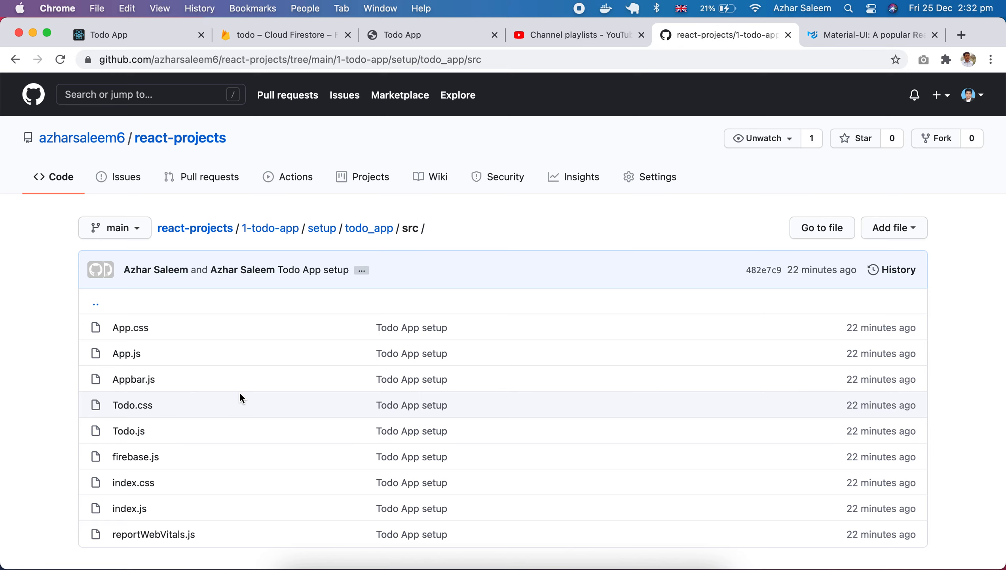
# - View the Firestore document holding Good Afternoon, then return to the Todo App
pyautogui.click(274, 35)
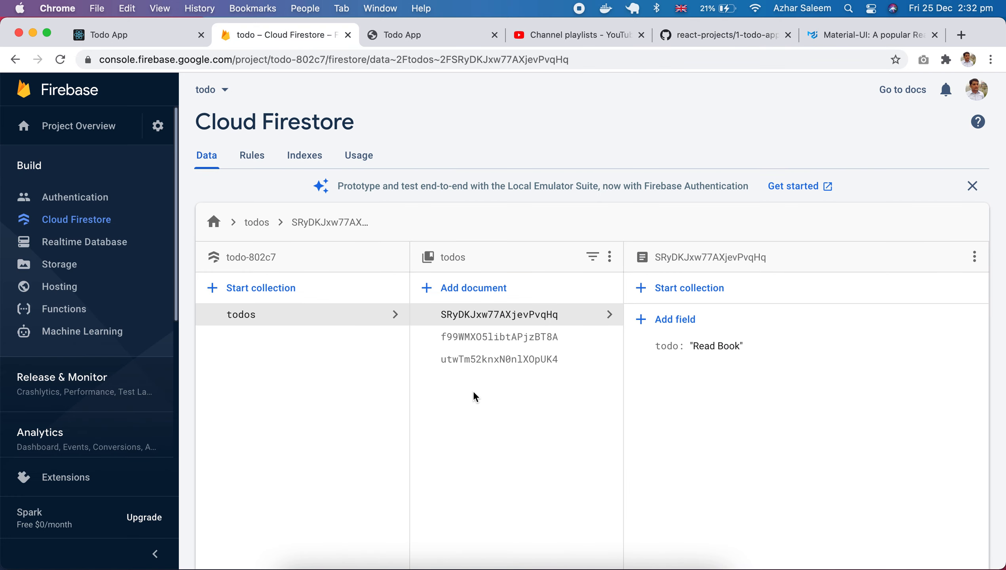
pyautogui.moveTo(504, 343)
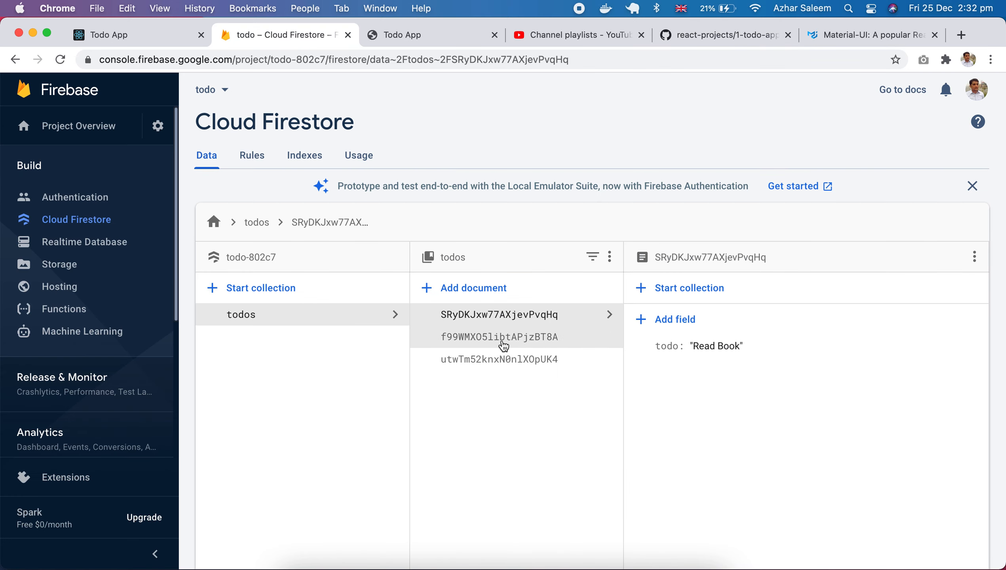
pyautogui.click(499, 359)
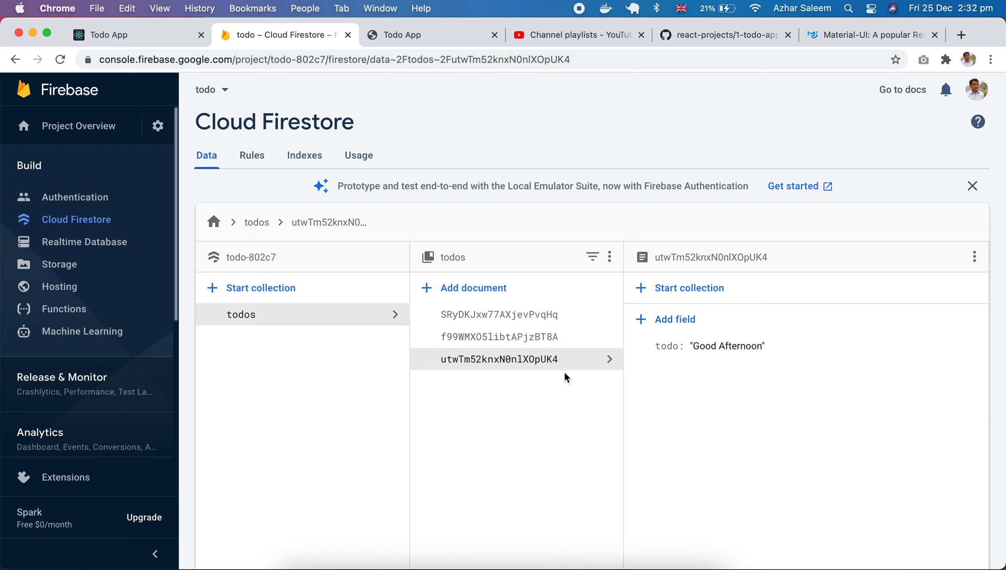
pyautogui.click(109, 35)
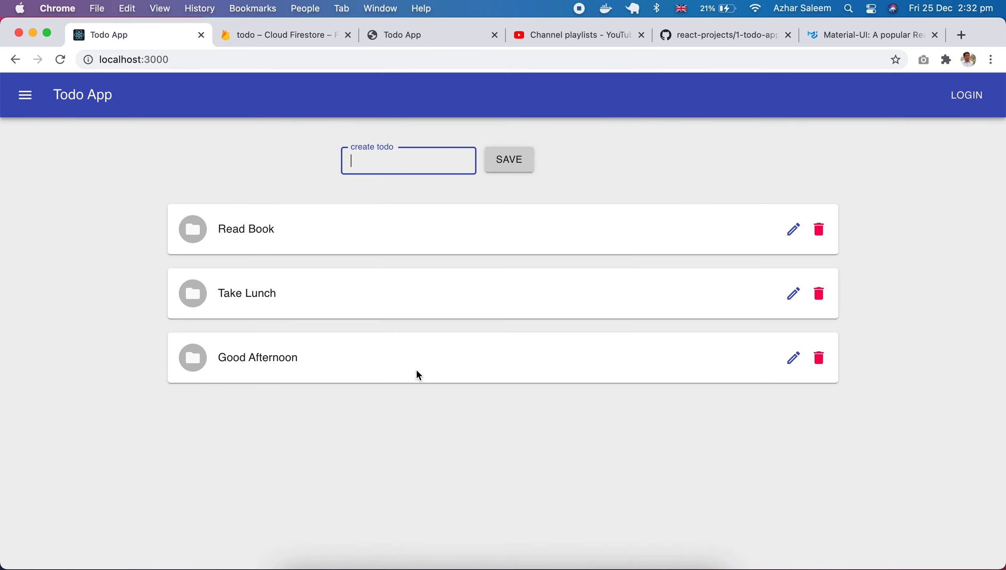
pyautogui.moveTo(404, 160)
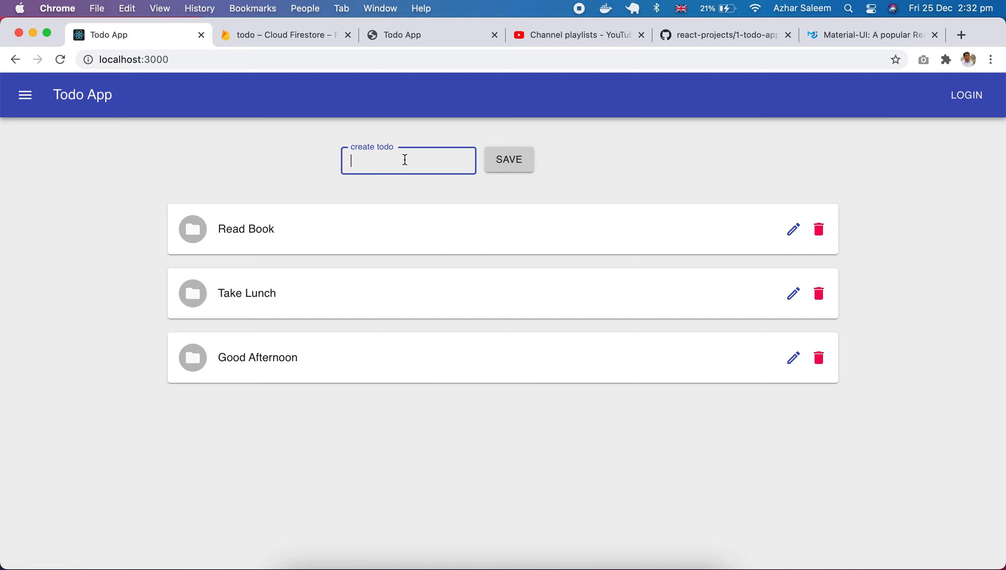
# - Add a new todo reading start react js, making four items in the list
pyautogui.write('st')
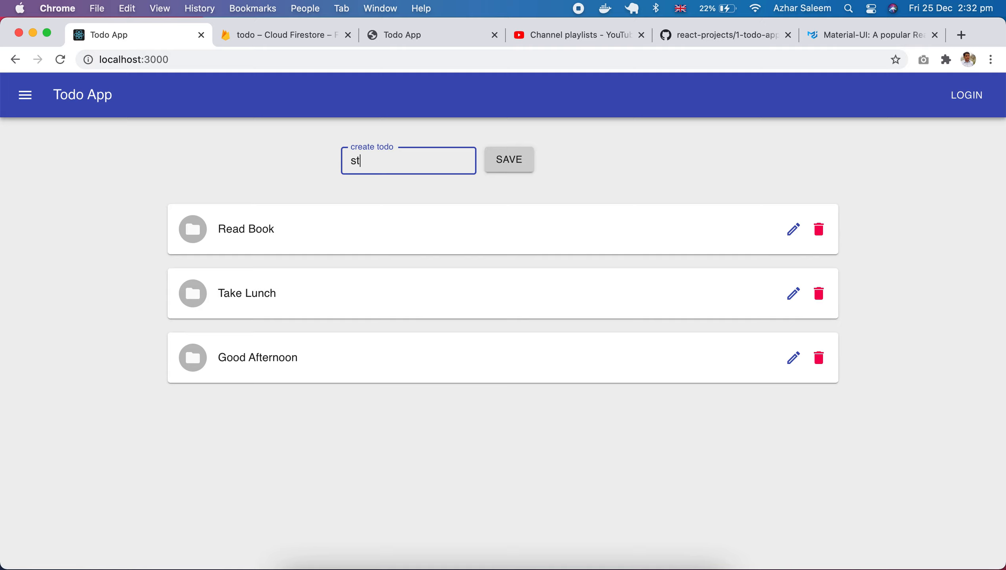
pyautogui.write('art')
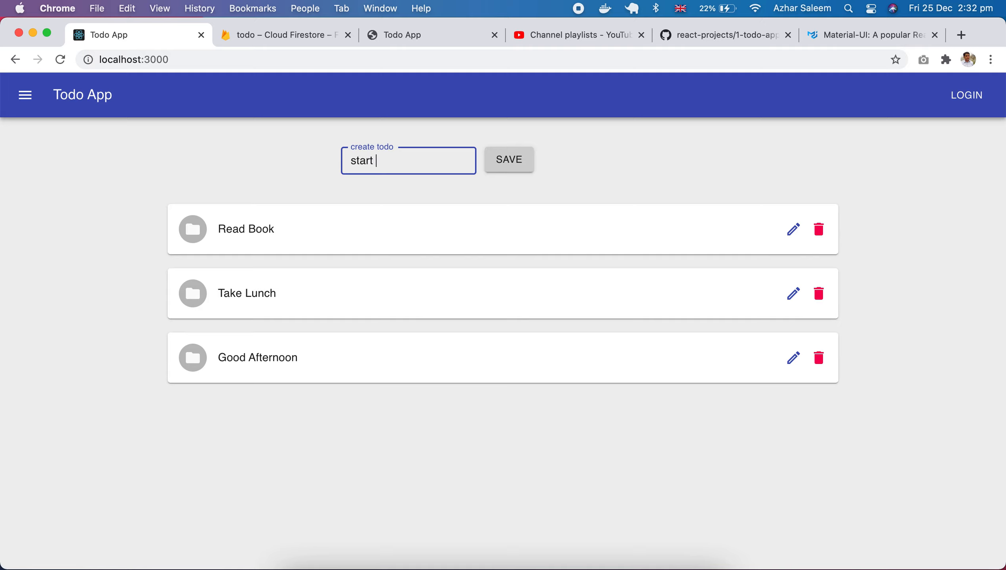
pyautogui.write('reat')
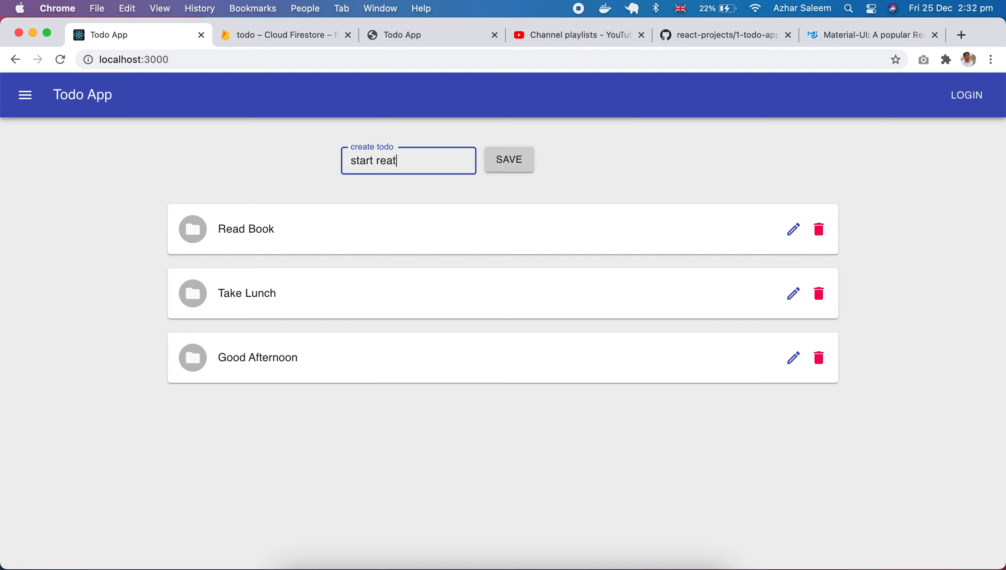
pyautogui.press('Backspace')
pyautogui.write('ct js')
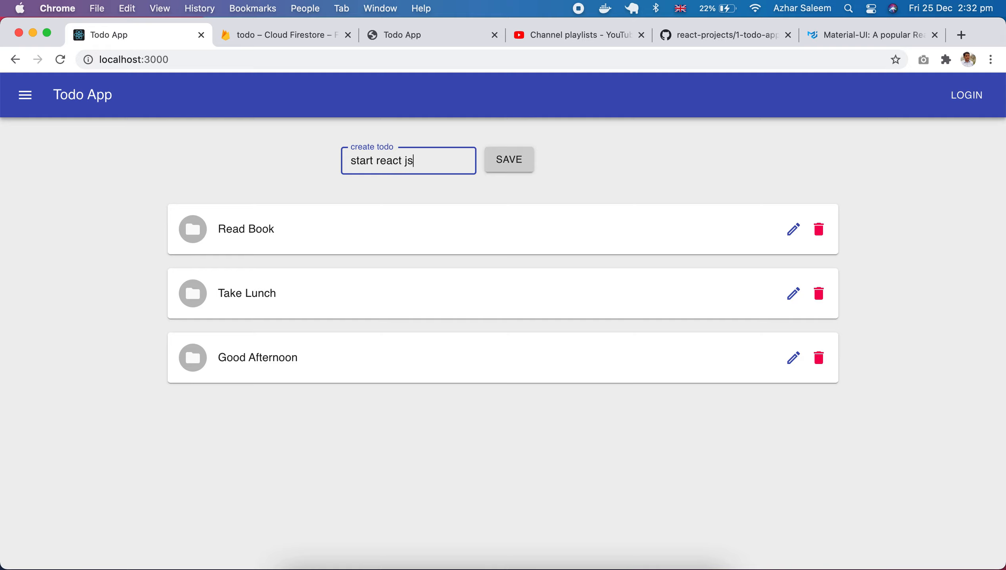
pyautogui.click(509, 160)
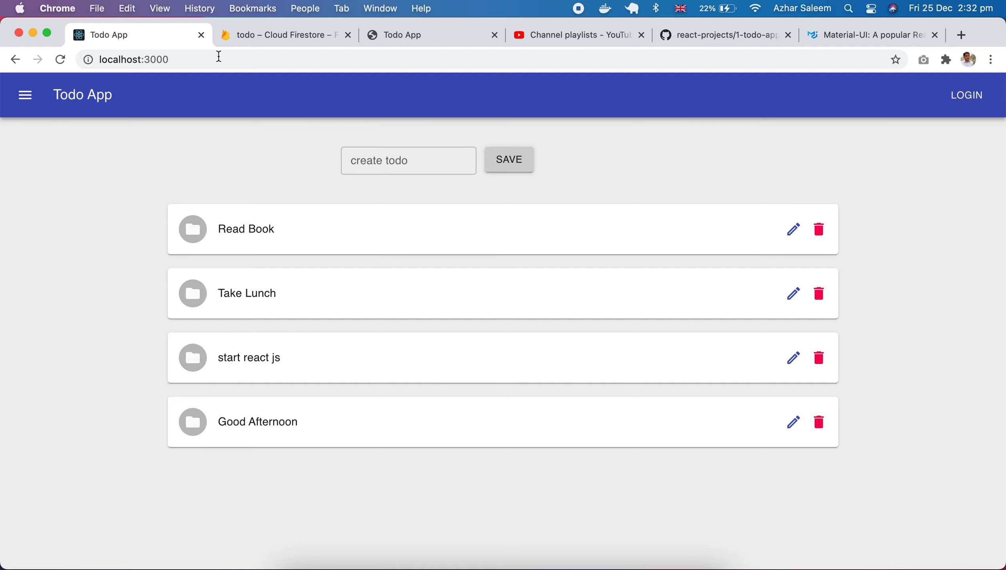
pyautogui.moveTo(287, 38)
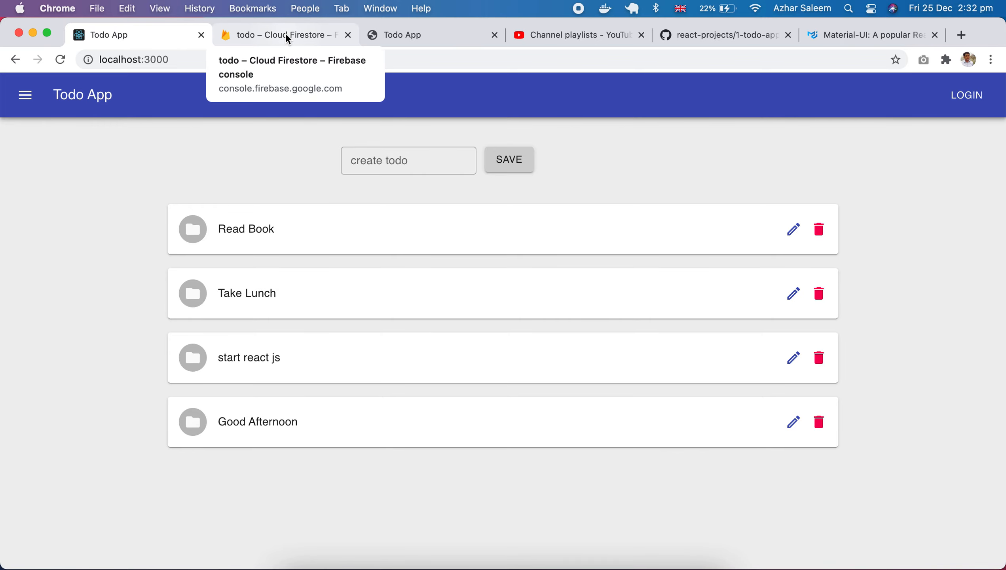
# - Check the Firestore todos collection for the new document reading start react js
pyautogui.click(283, 35)
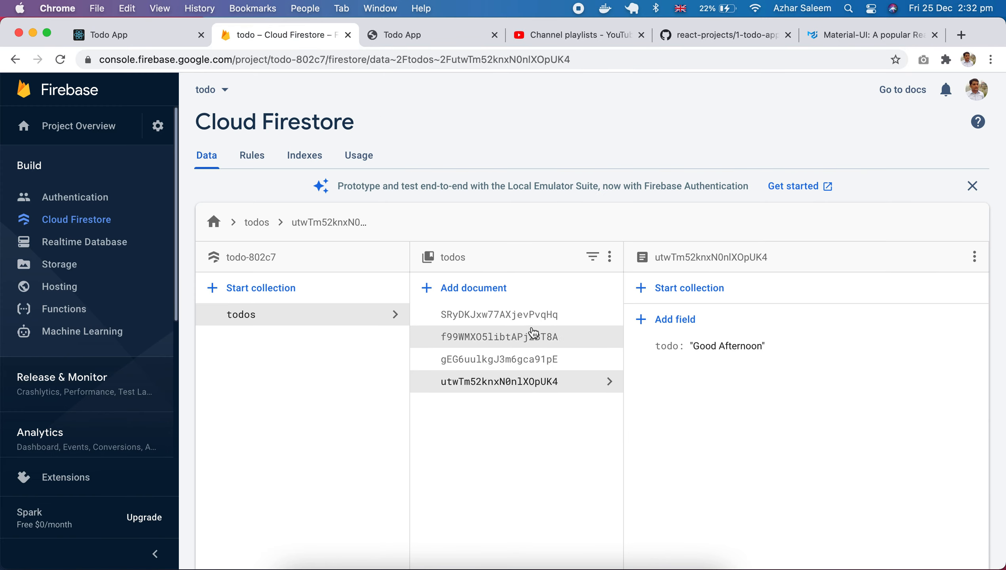
pyautogui.click(498, 314)
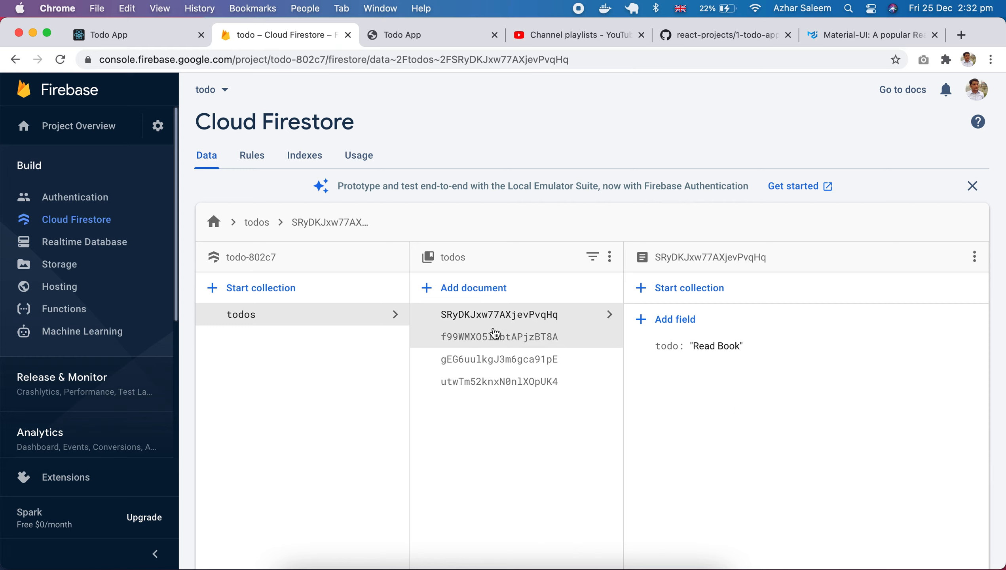
pyautogui.click(500, 360)
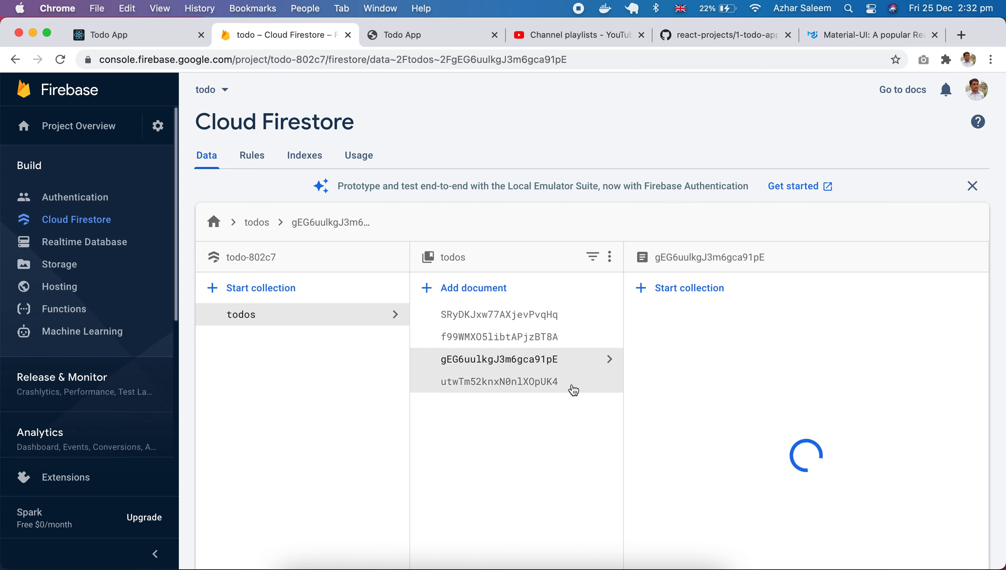
pyautogui.click(498, 359)
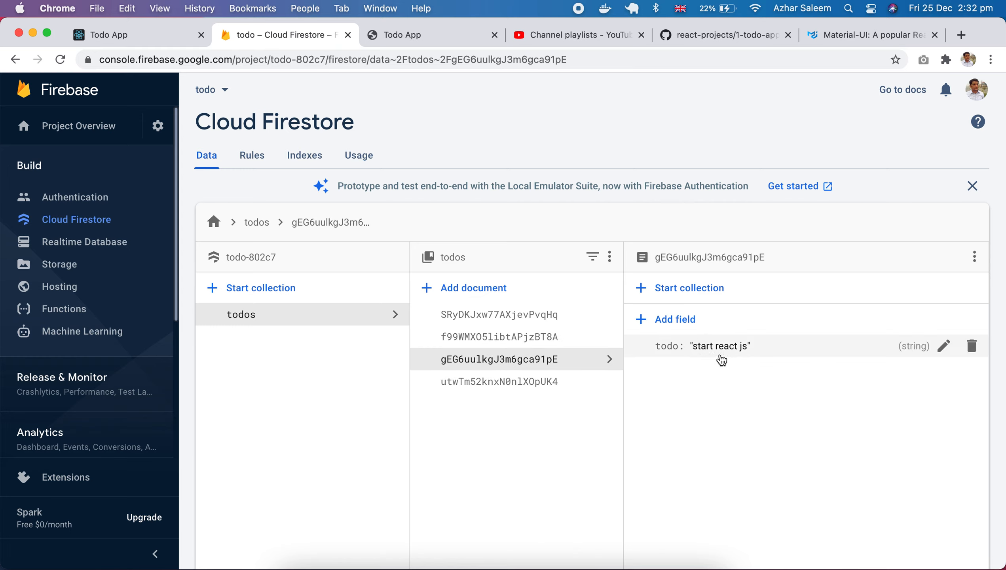
pyautogui.moveTo(747, 357)
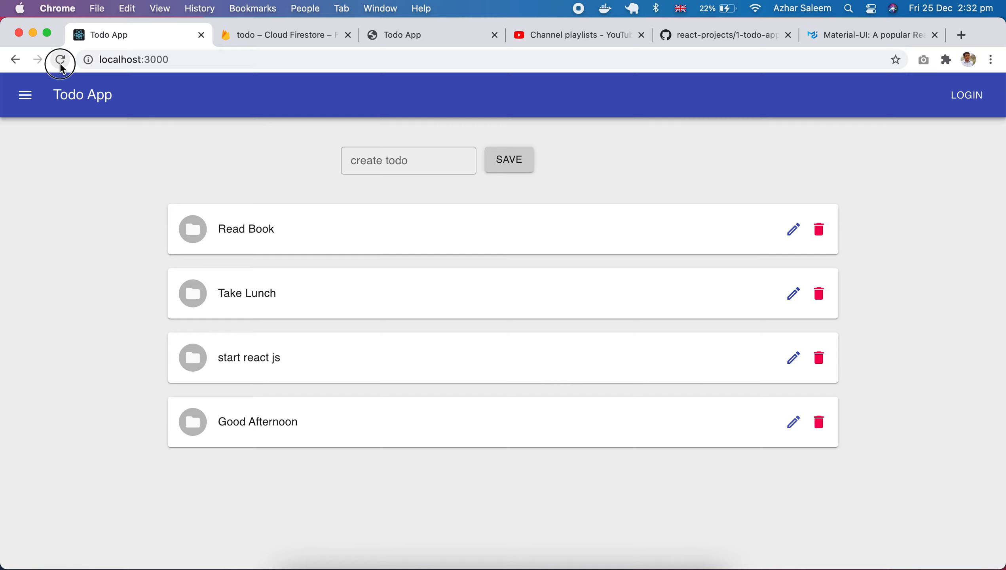
# - Rename the start react js todo to react js todo project
pyautogui.click(60, 60)
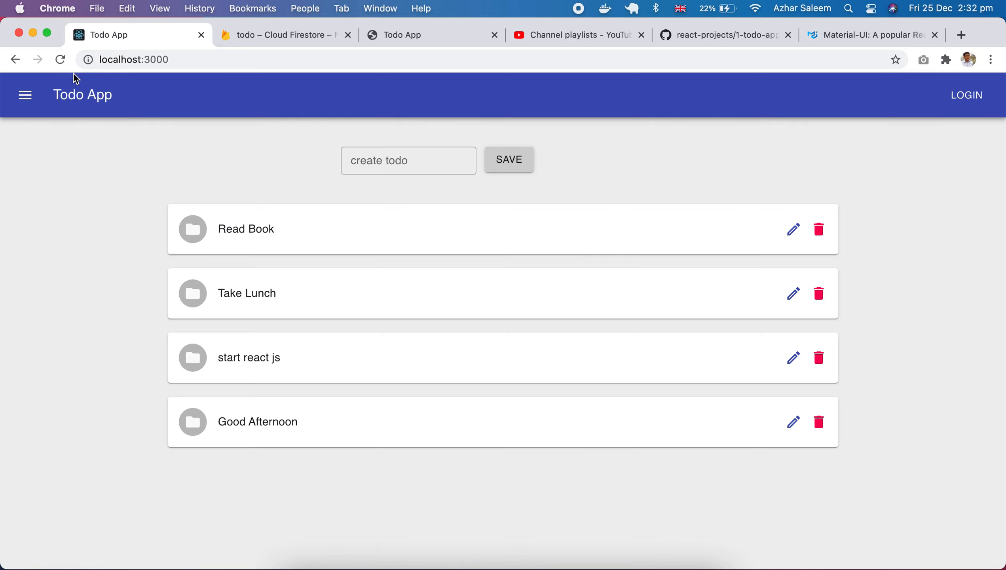
pyautogui.moveTo(359, 288)
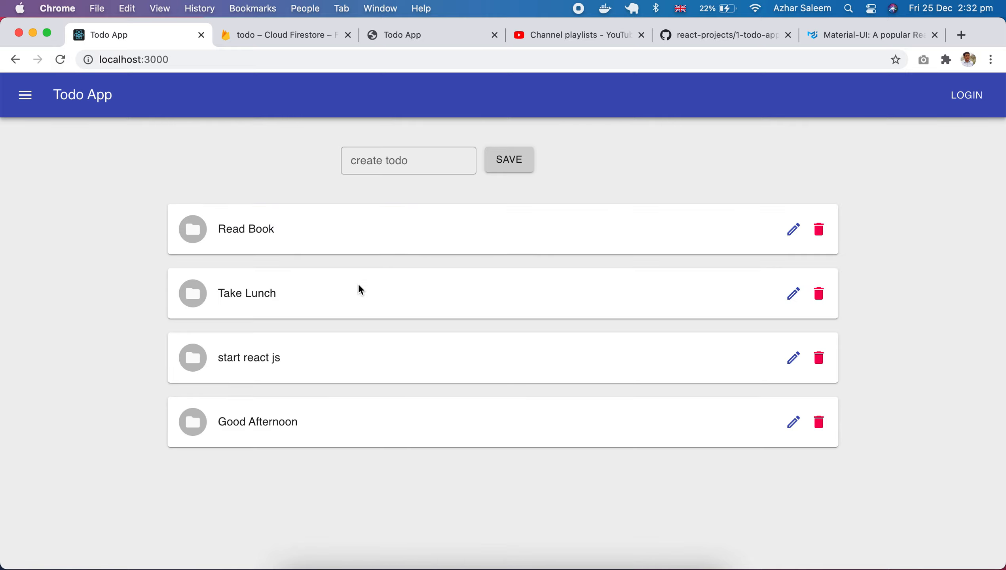
pyautogui.moveTo(600, 397)
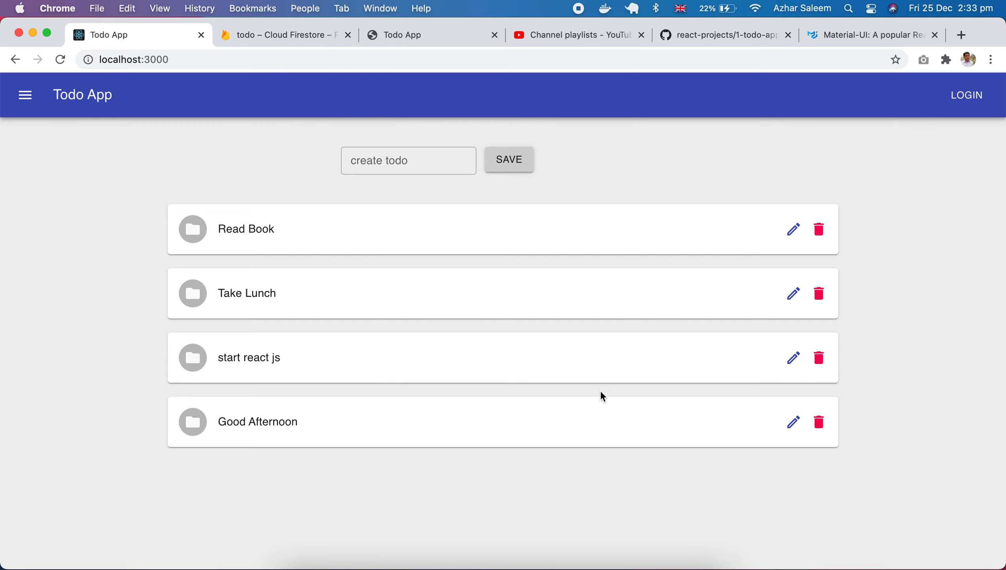
pyautogui.moveTo(793, 358)
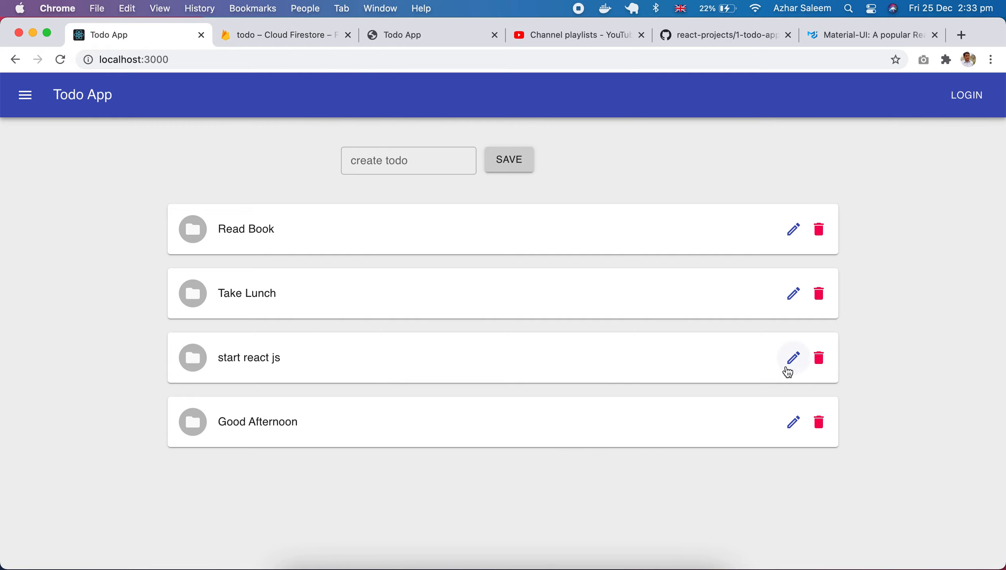
pyautogui.click(793, 358)
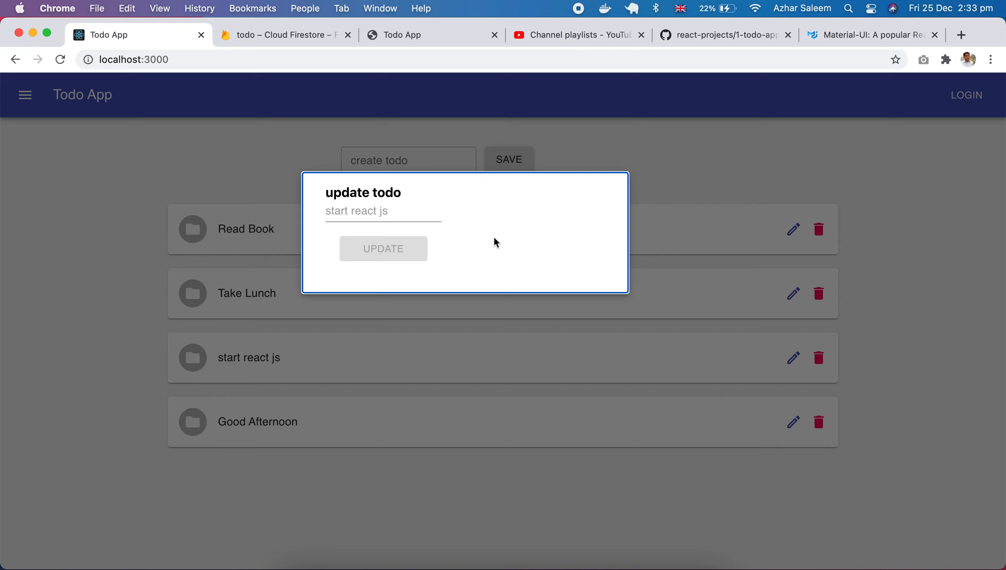
pyautogui.click(395, 222)
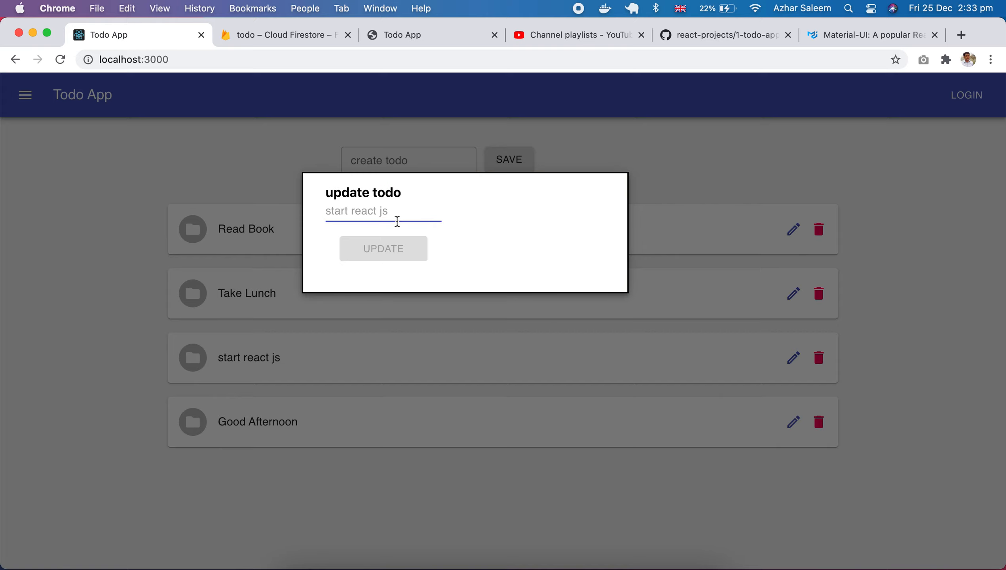
pyautogui.write('react js')
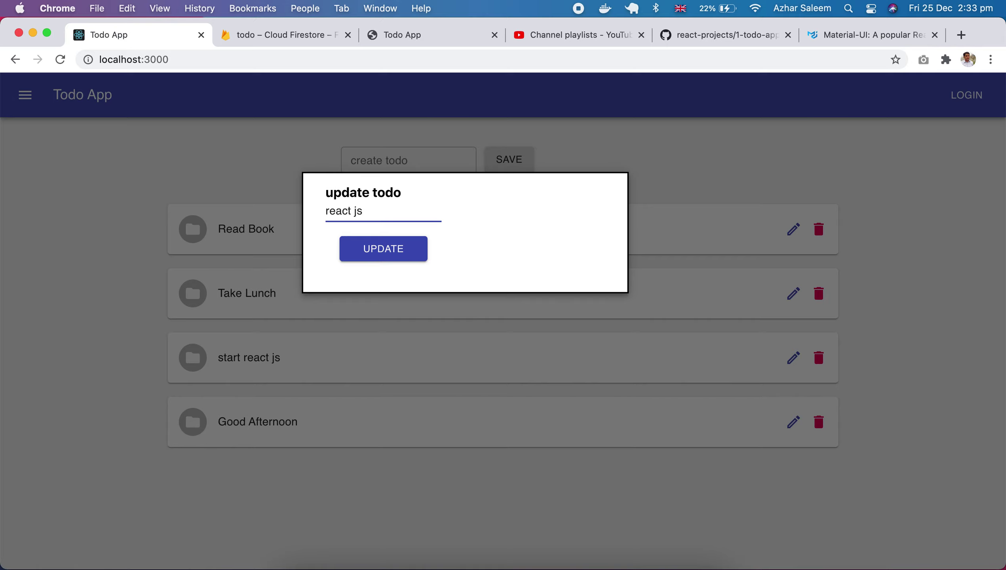
pyautogui.write('t')
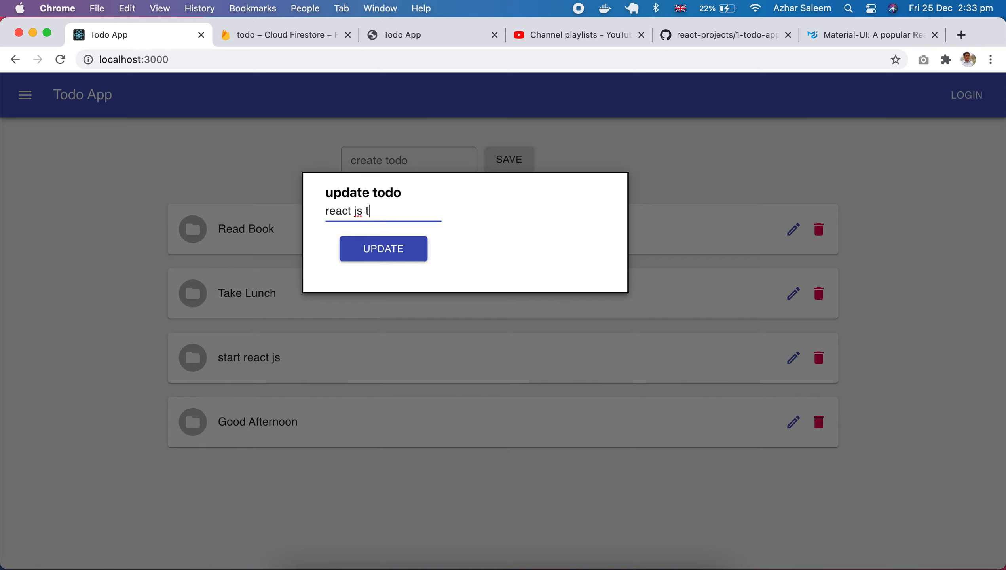
pyautogui.write('odo p')
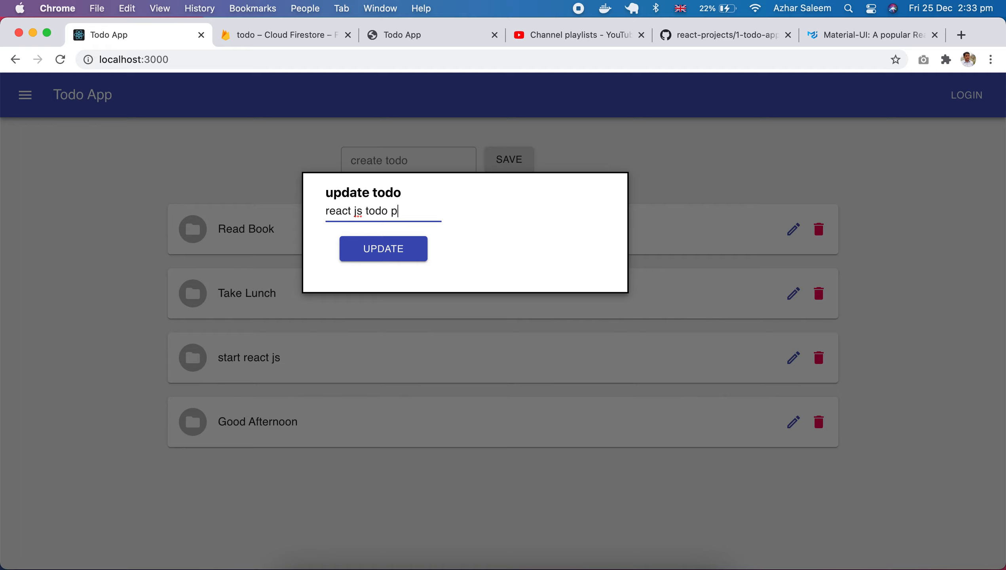
pyautogui.write('roject')
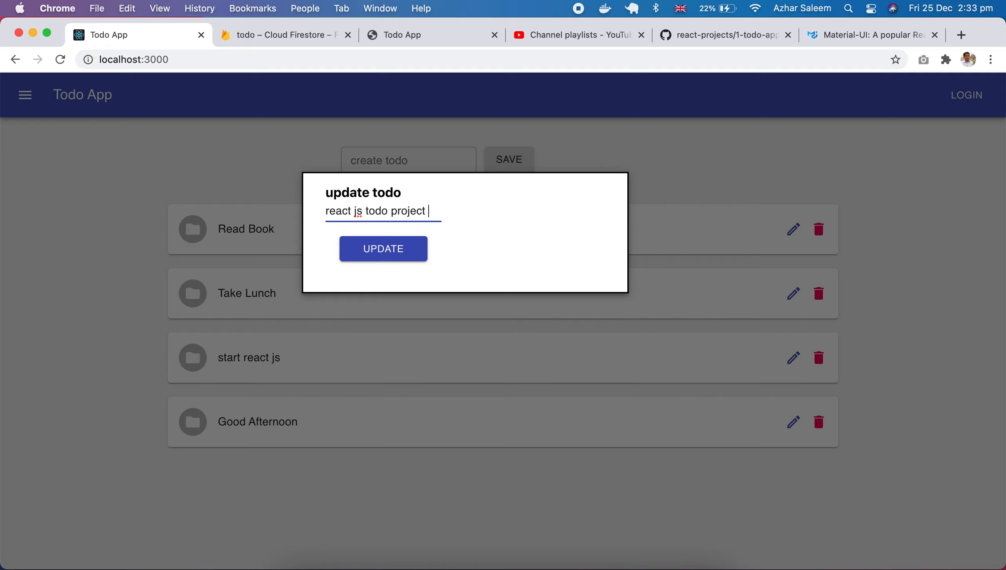
pyautogui.click(383, 248)
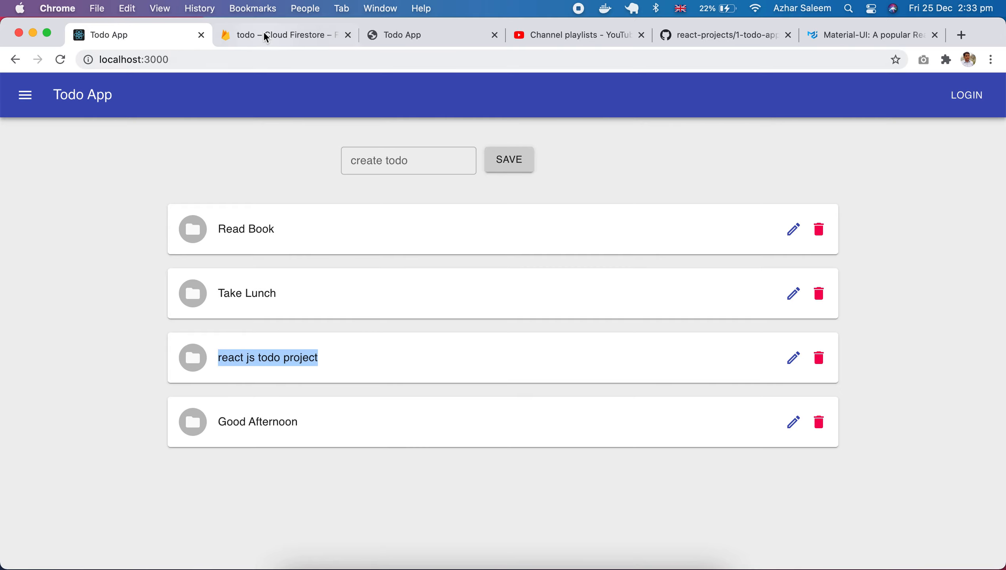
# - Delete the react js todo project todo and verify the remaining Firestore documents
pyautogui.click(279, 35)
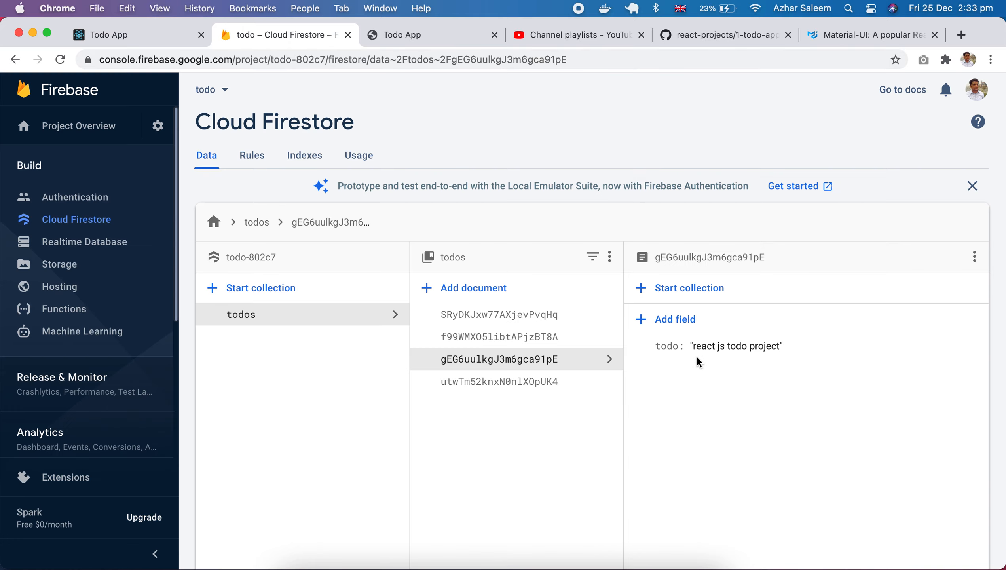
pyautogui.moveTo(736, 356)
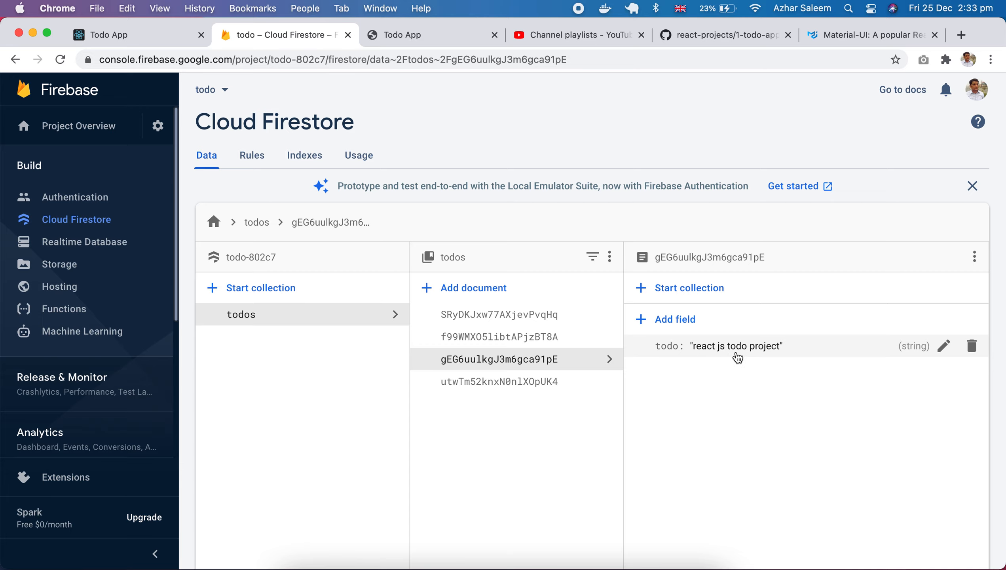
pyautogui.click(110, 34)
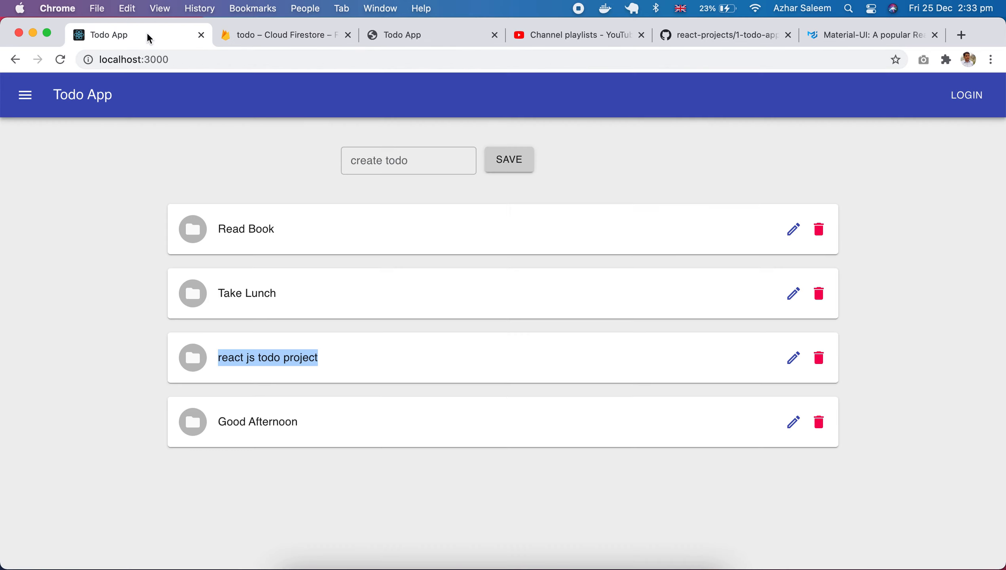
pyautogui.click(818, 358)
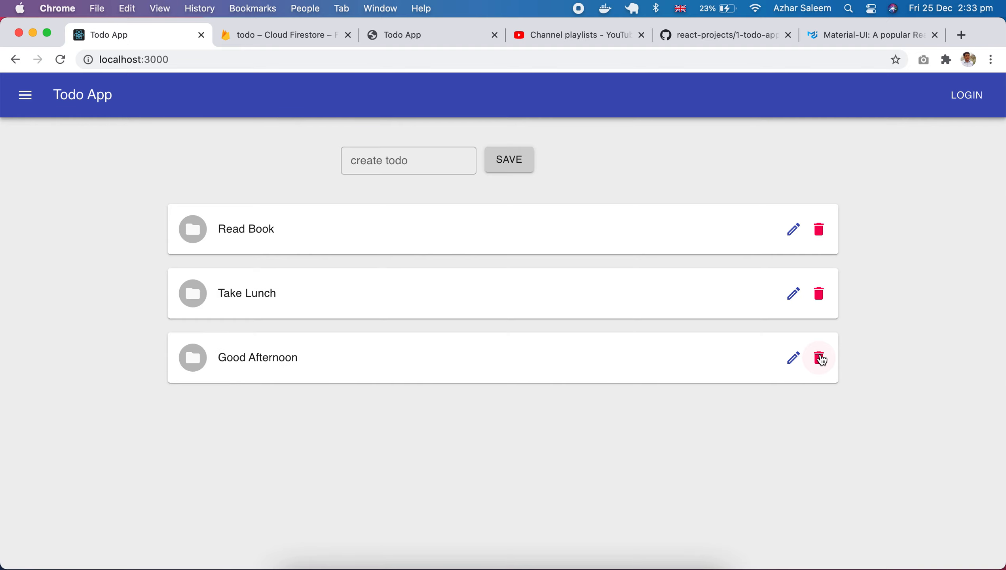
pyautogui.click(280, 35)
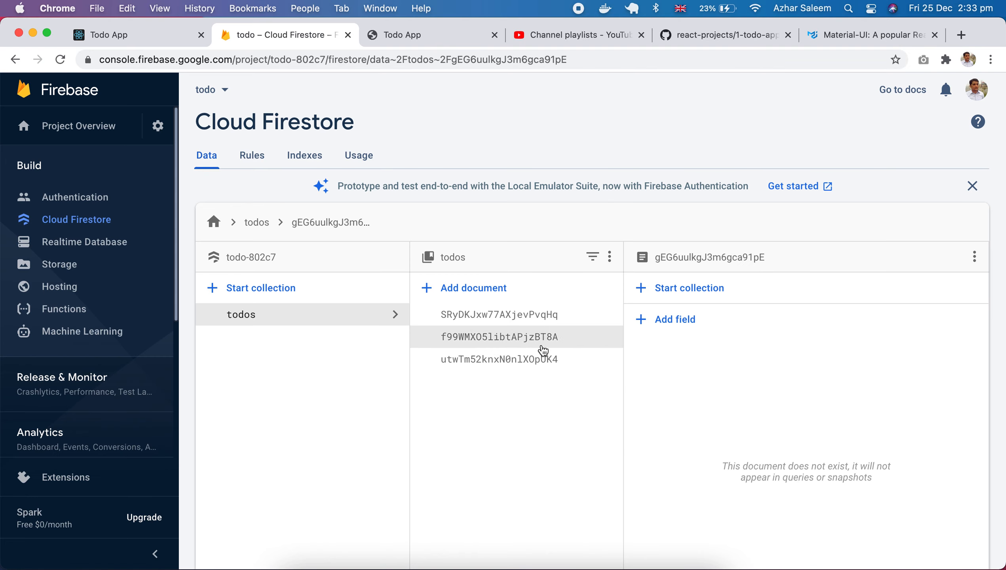
pyautogui.click(500, 337)
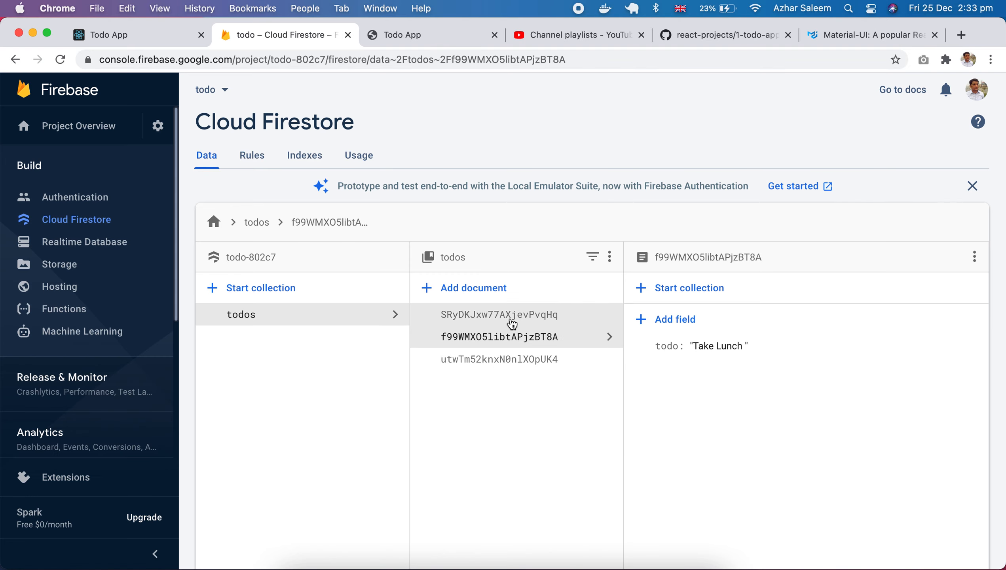
pyautogui.click(500, 360)
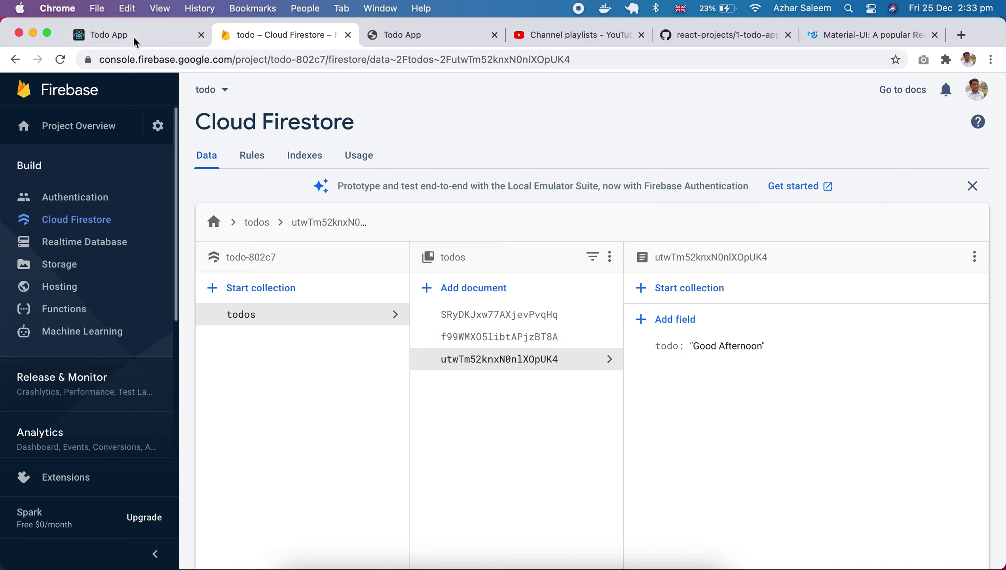
# - Delete the Read Book todo and the rest until the list and todos collection are empty
pyautogui.click(109, 35)
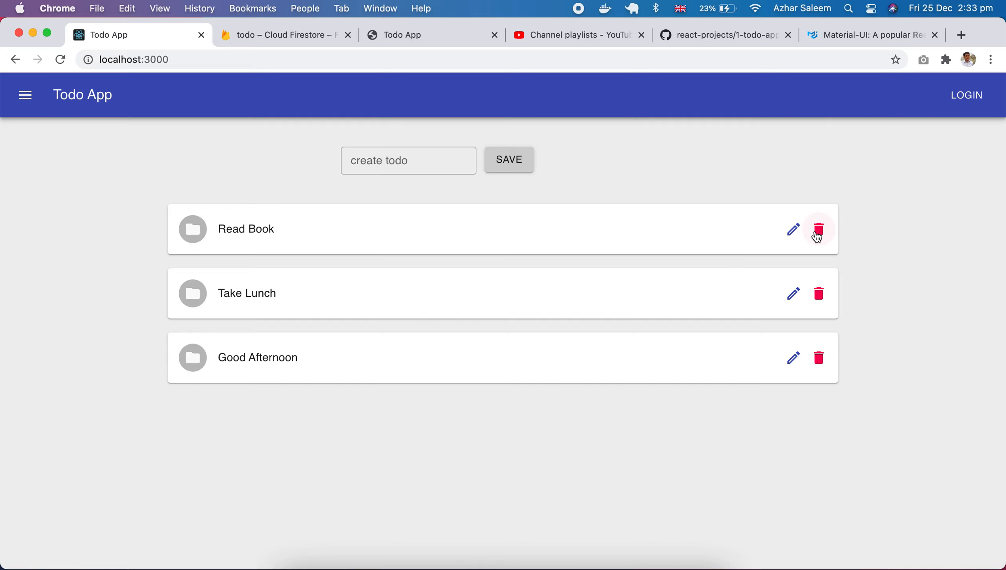
pyautogui.click(818, 230)
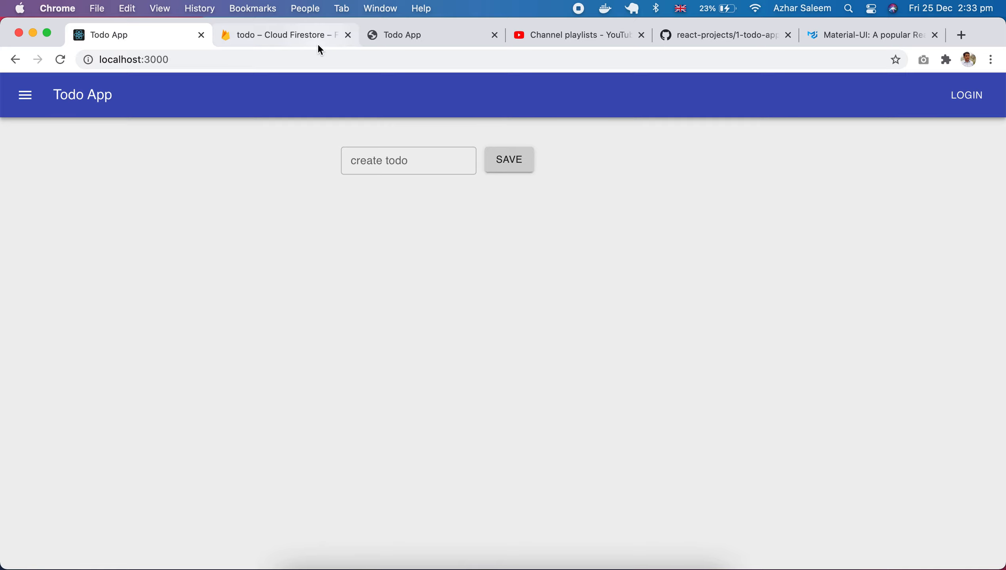
pyautogui.click(285, 35)
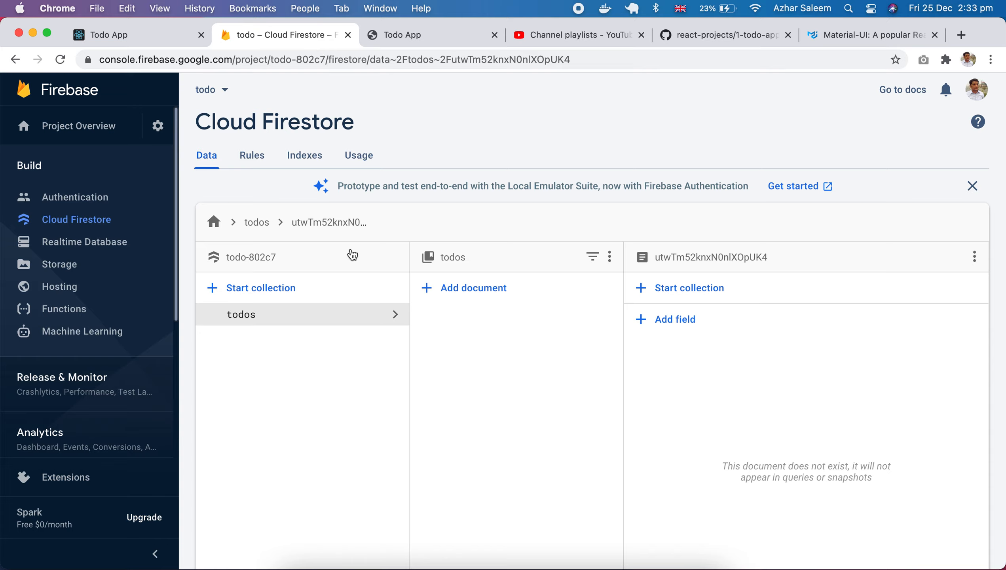
pyautogui.click(110, 35)
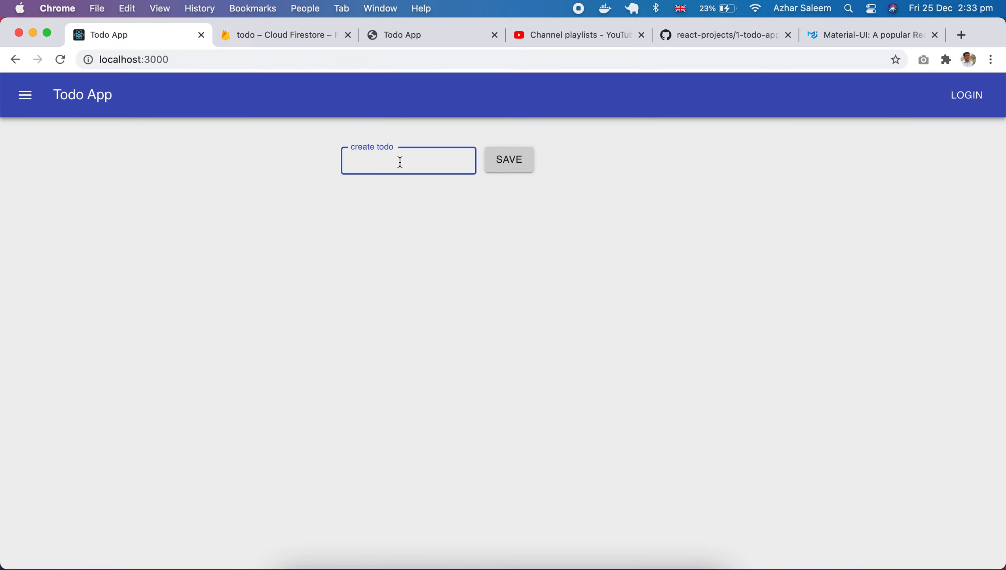
pyautogui.write("Let's")
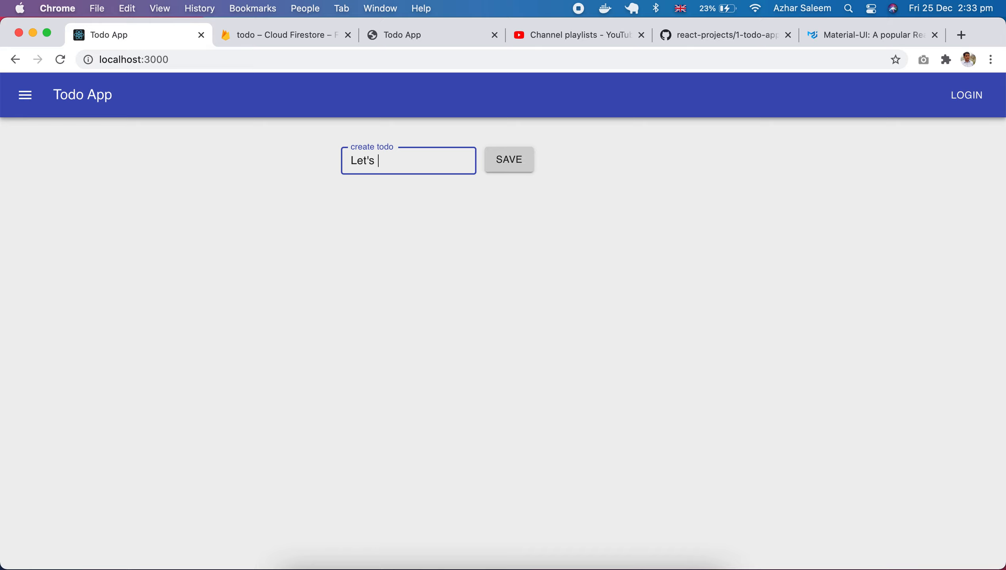
# - Add the todo Let's start React Js Todo App as the only list item
pyautogui.write('start Re')
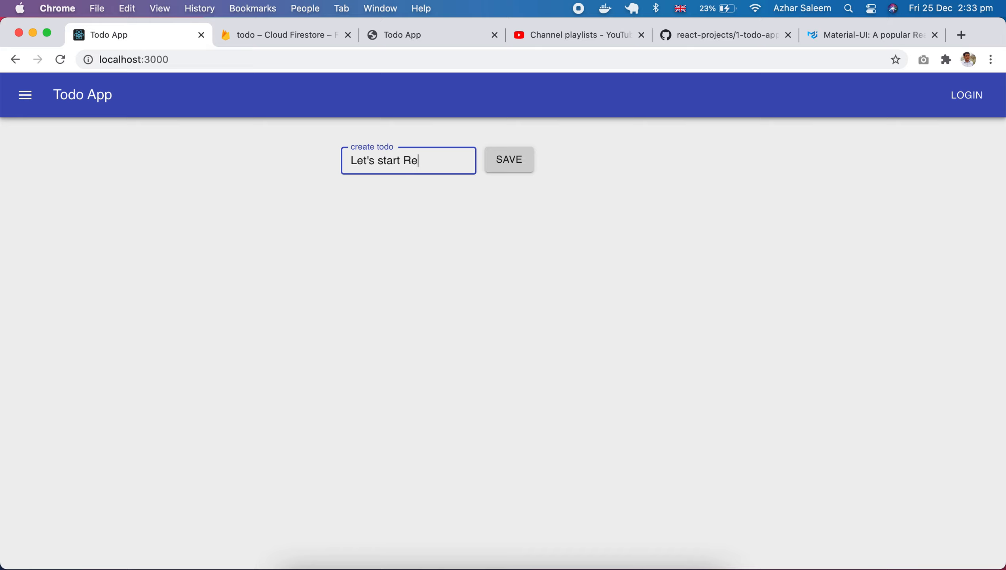
pyautogui.write('act Js')
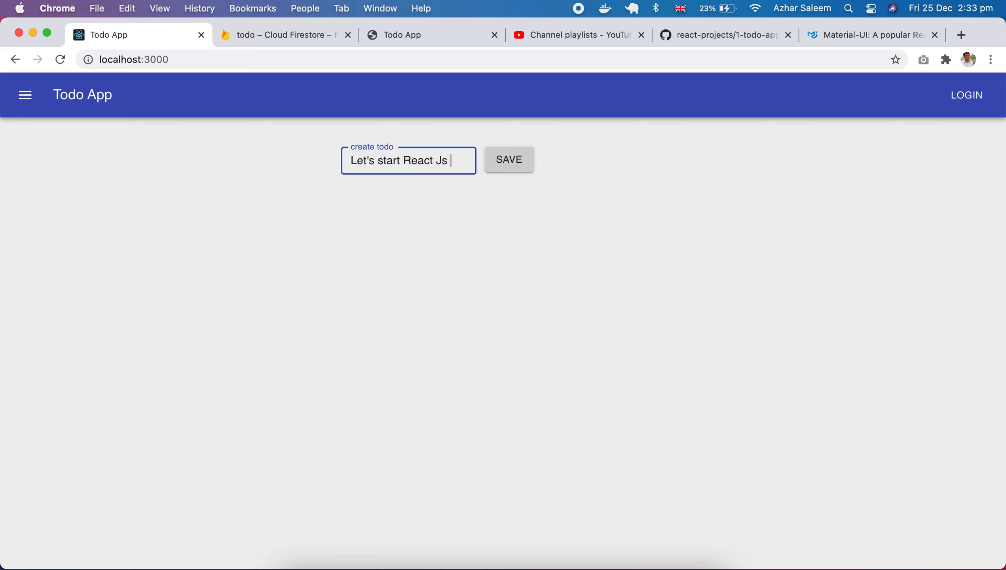
pyautogui.write('Todo')
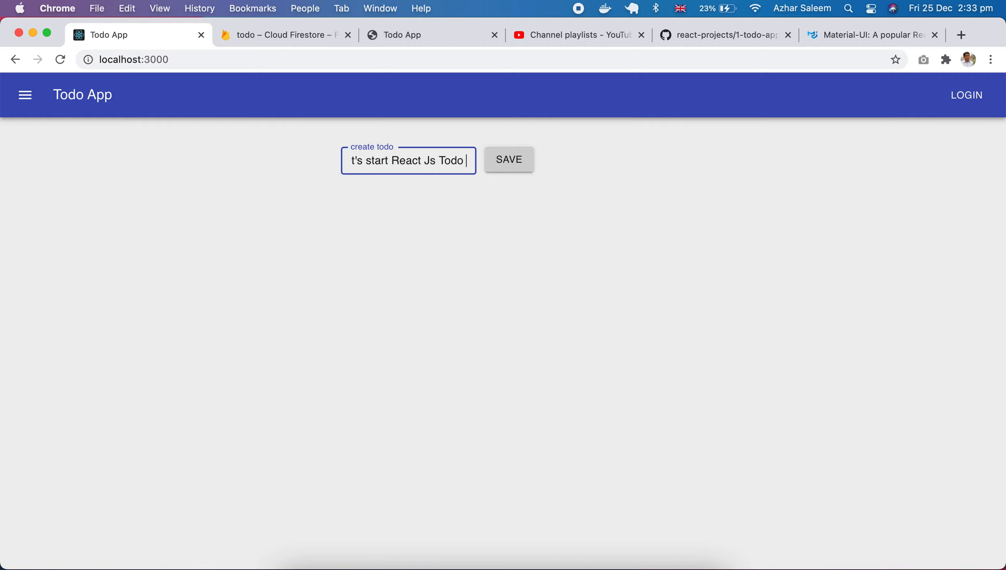
pyautogui.click(509, 159)
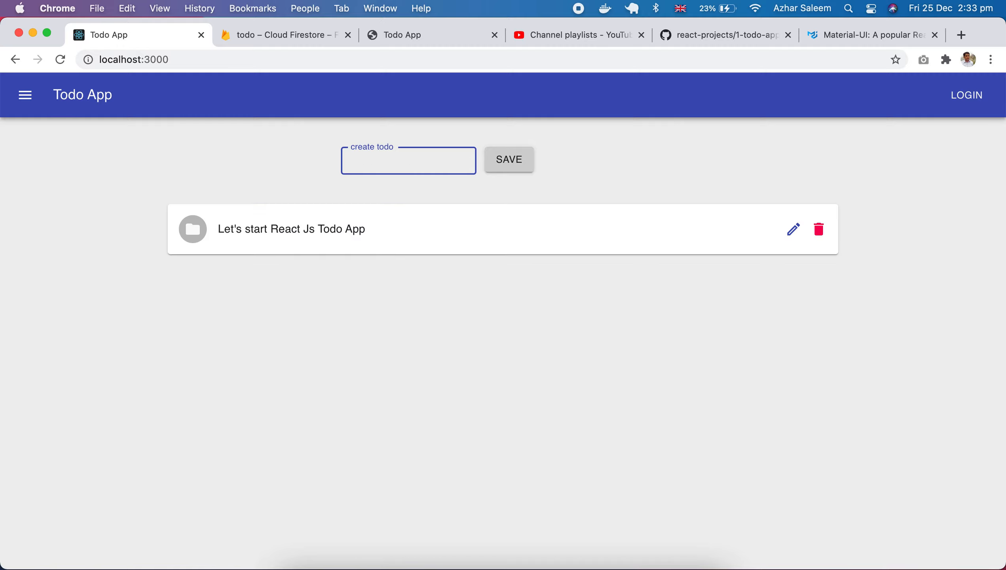
# - View the new 'Let's start React Js Todo App' document in the Firestore todos collection and return to the app
pyautogui.click(280, 35)
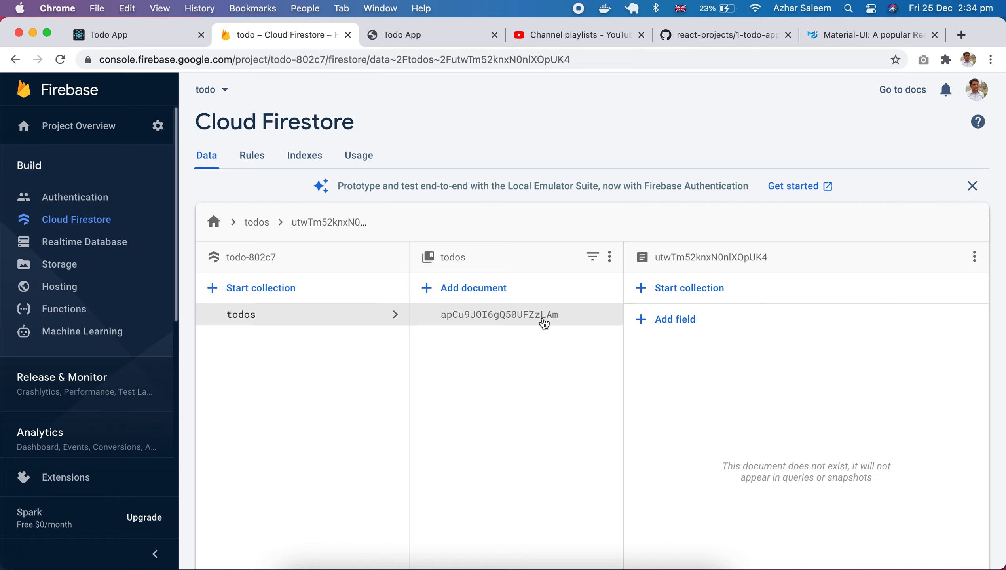
pyautogui.click(502, 315)
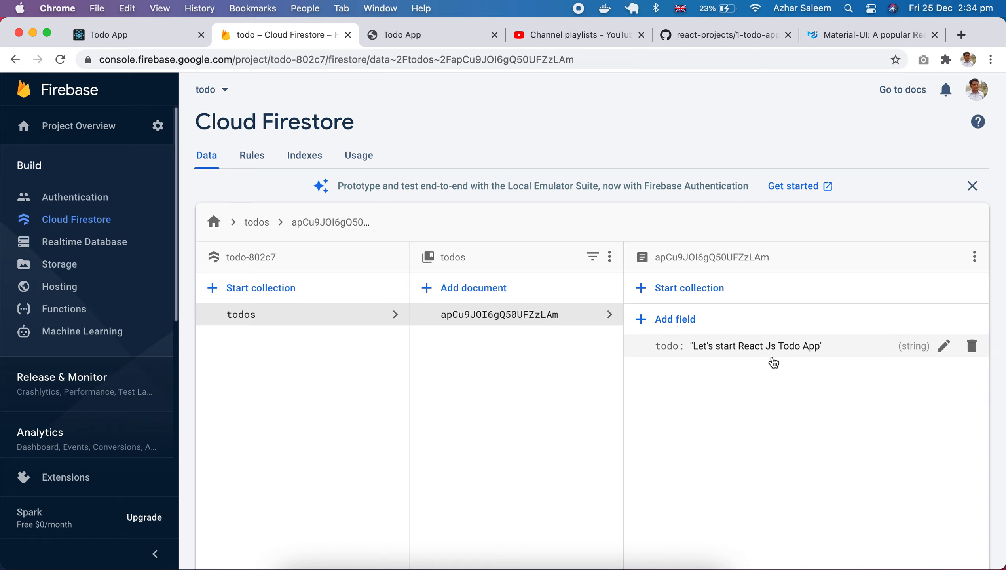
pyautogui.click(111, 35)
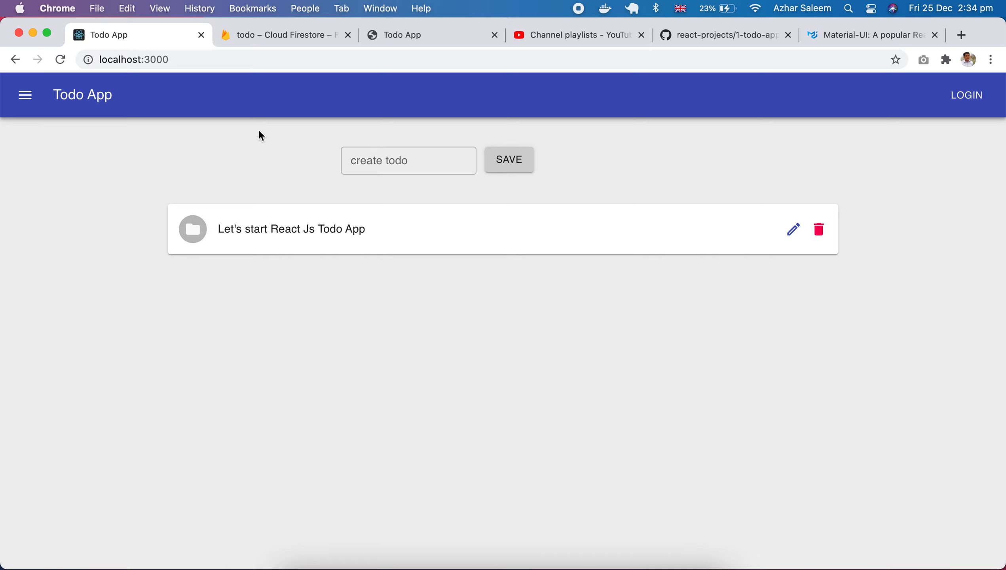
# - Visit the second Todo App on port 3001 and the react-projects GitHub repo, then return to port 3000
pyautogui.click(793, 230)
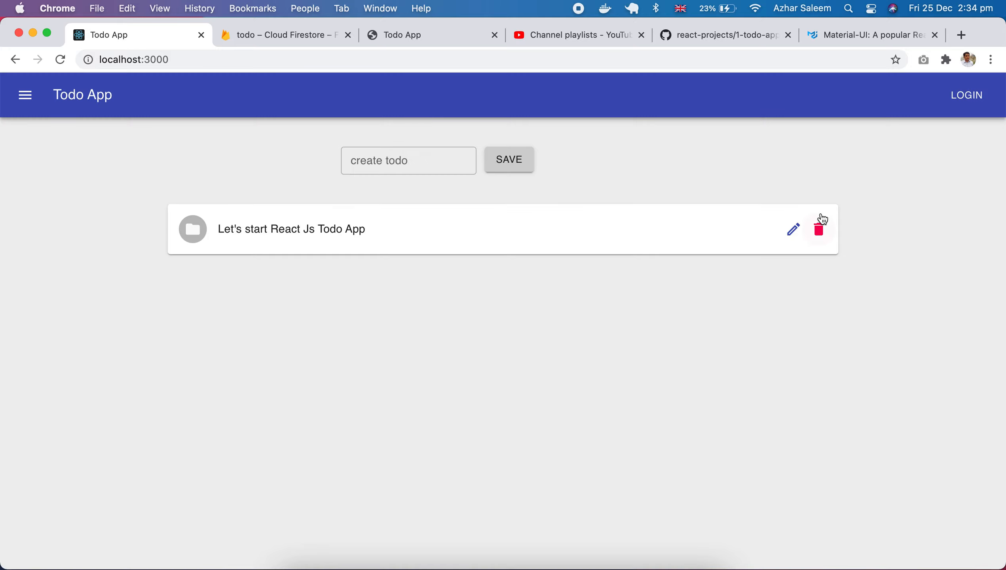
pyautogui.moveTo(302, 304)
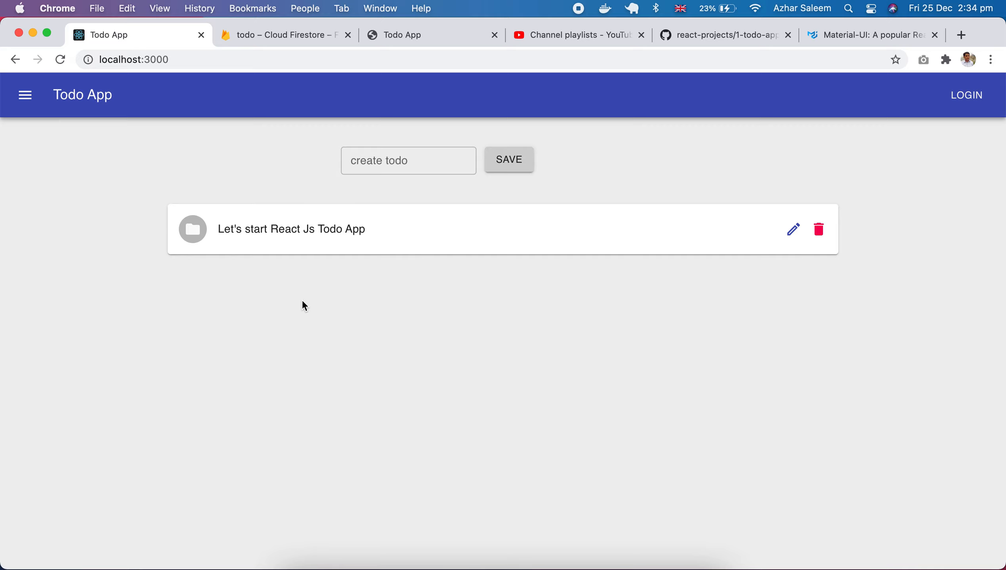
pyautogui.click(405, 35)
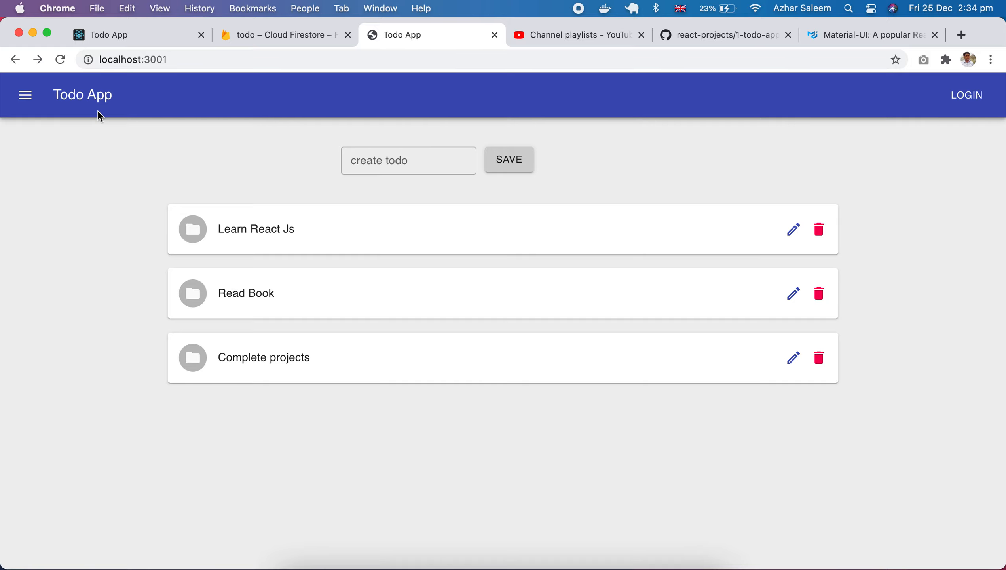
pyautogui.moveTo(427, 227)
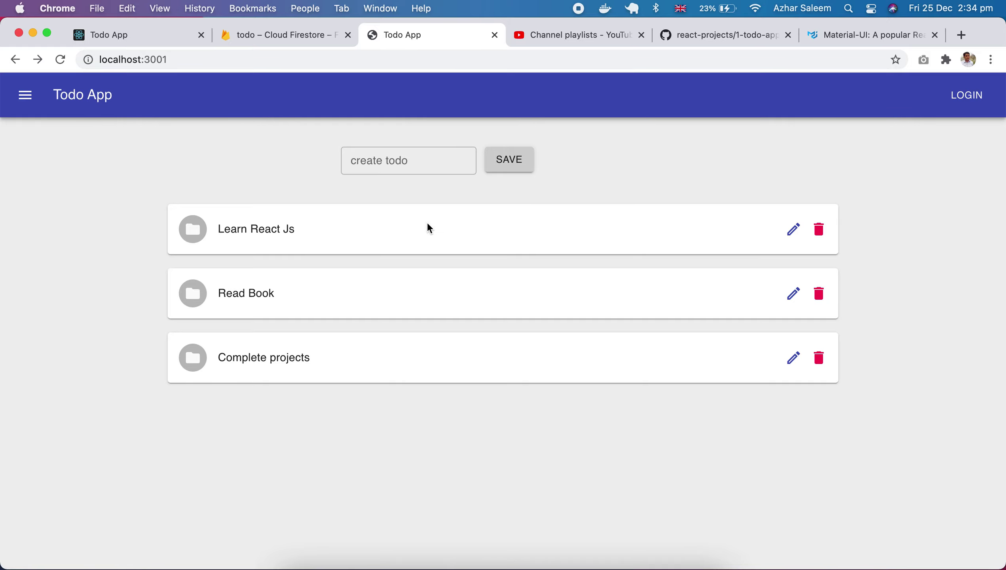
pyautogui.click(723, 35)
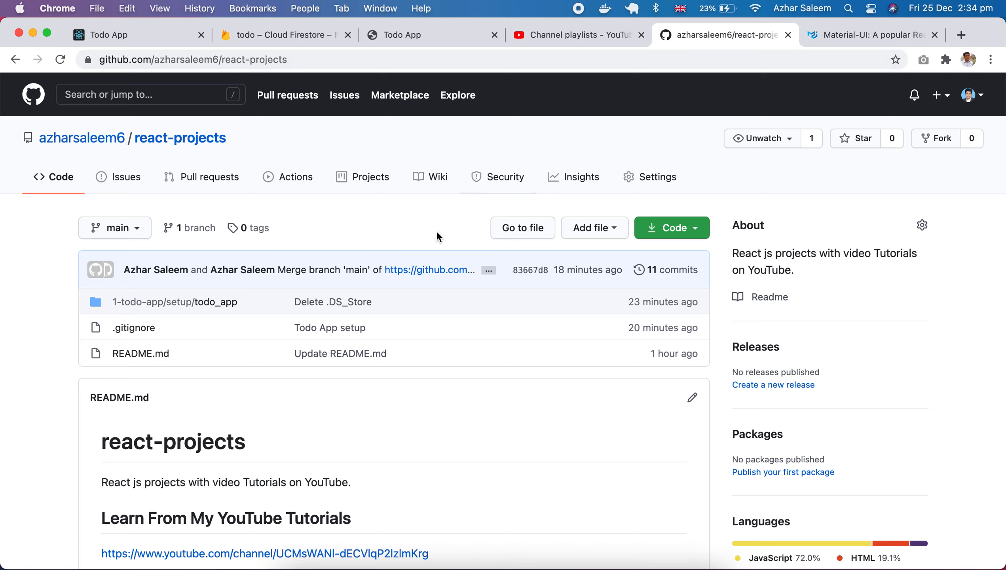
pyautogui.moveTo(398, 228)
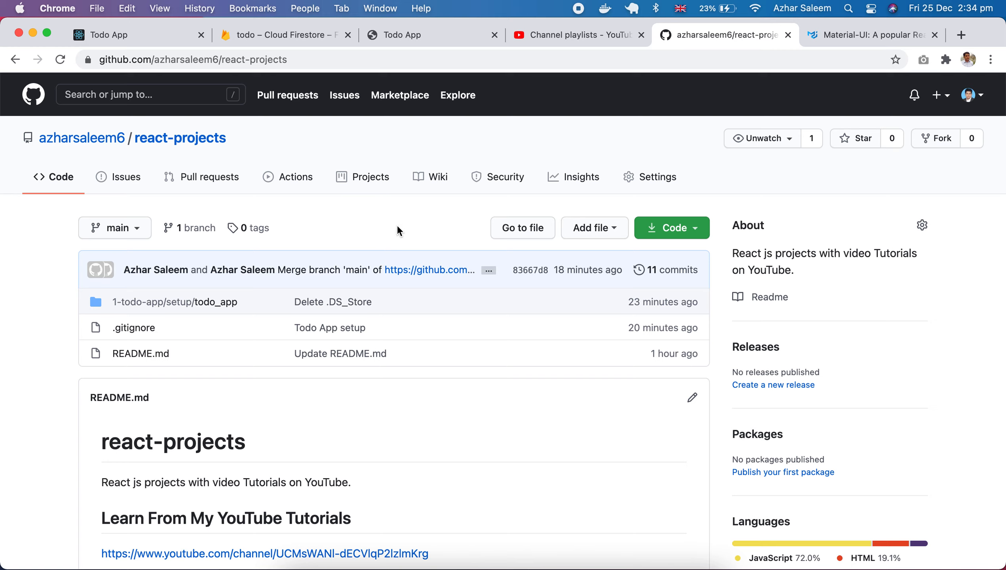
pyautogui.moveTo(46, 302)
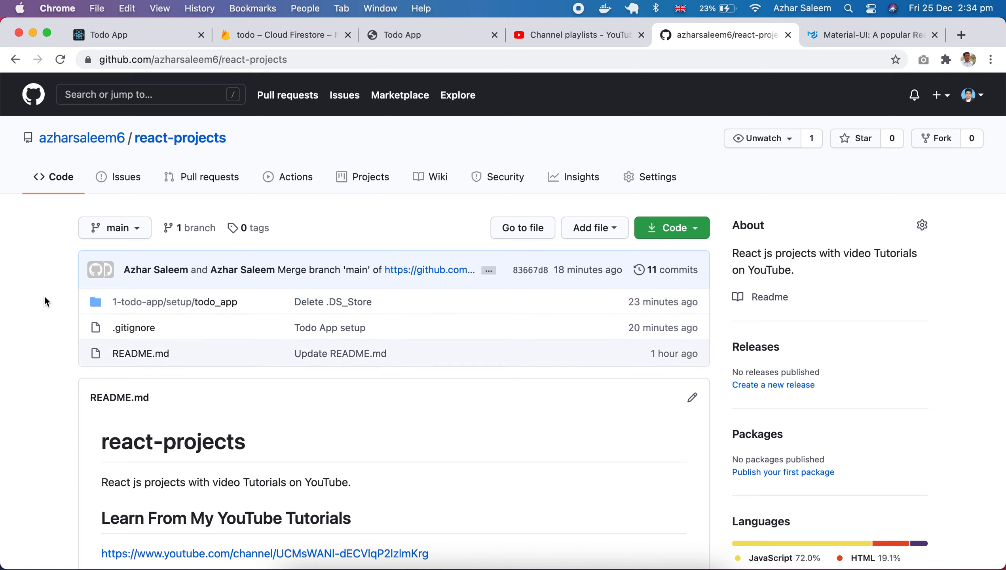
pyautogui.click(109, 35)
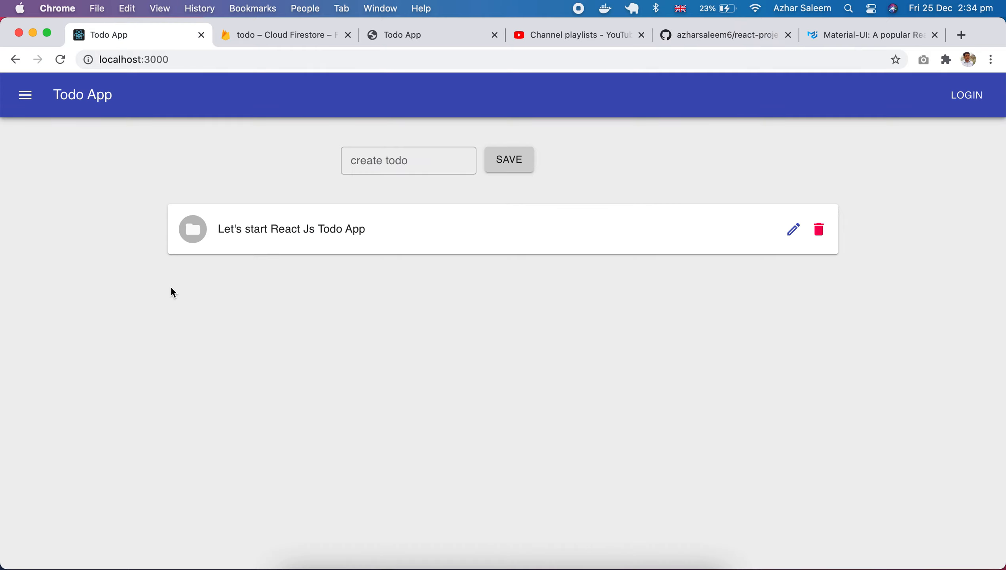
pyautogui.moveTo(109, 247)
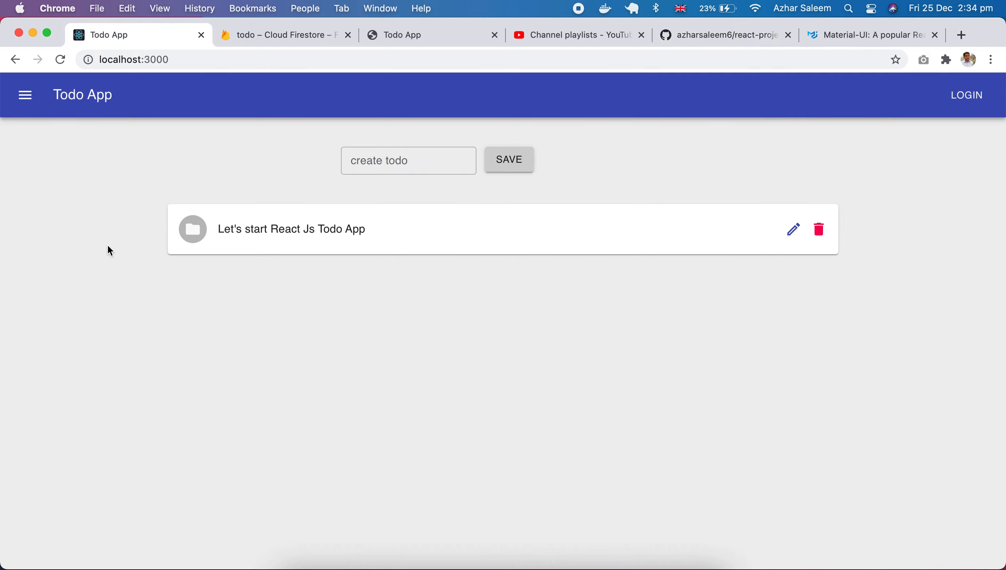
pyautogui.moveTo(429, 298)
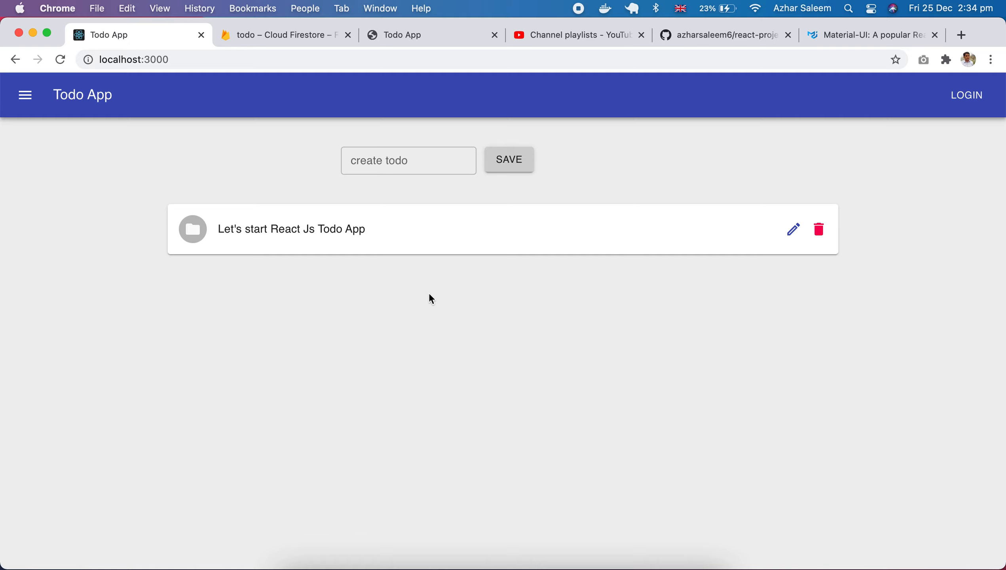
pyautogui.moveTo(674, 179)
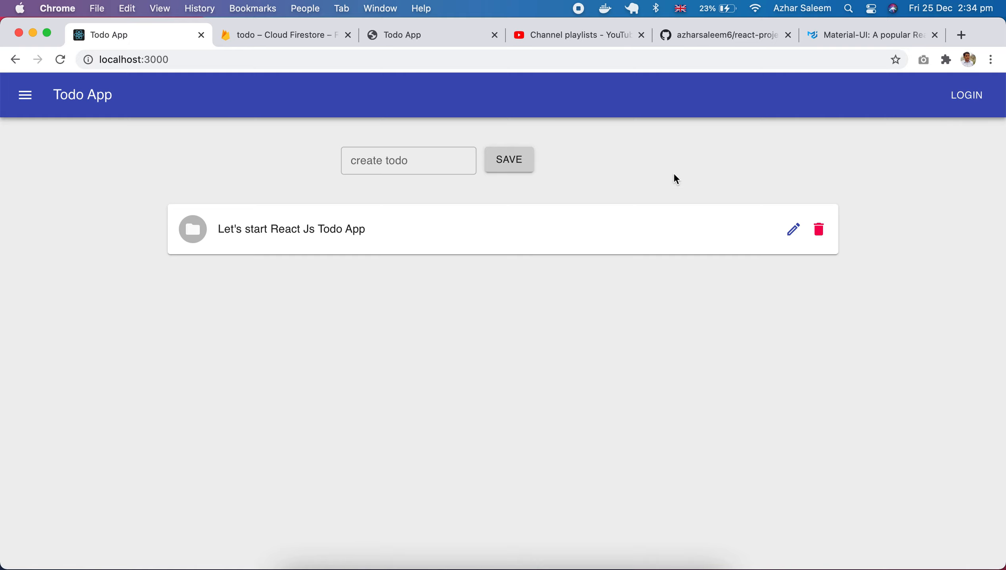
pyautogui.click(872, 35)
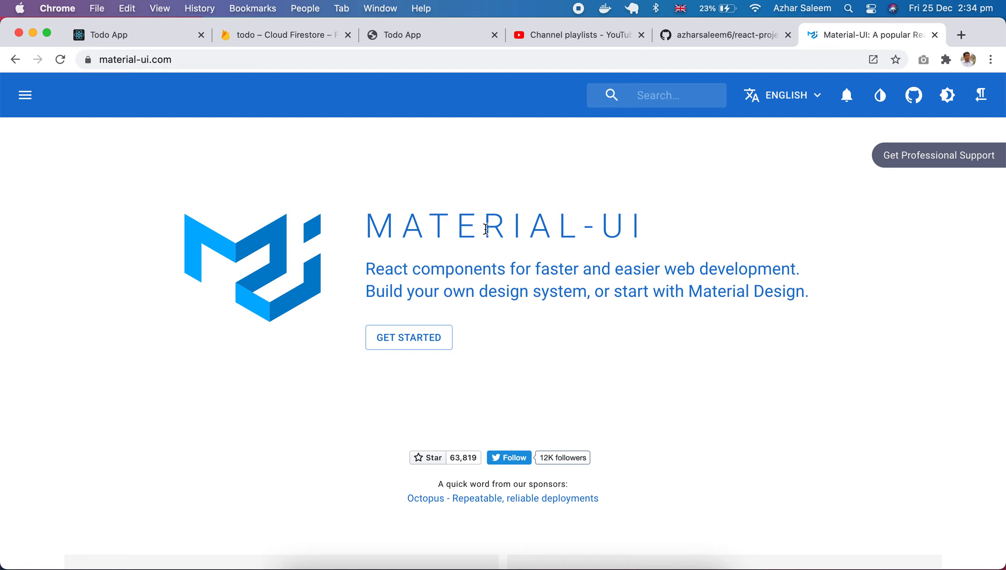
pyautogui.moveTo(364, 236)
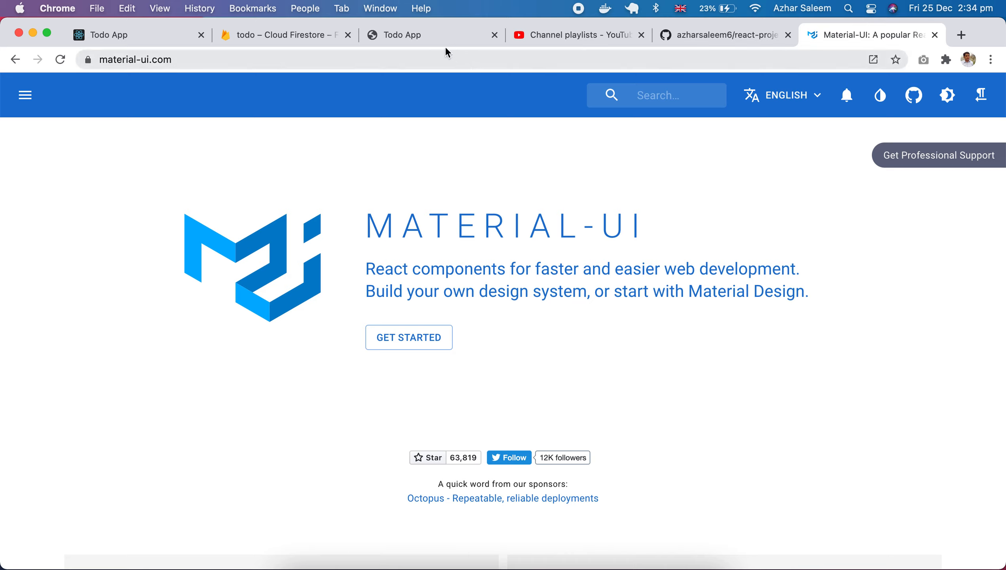
pyautogui.moveTo(363, 42)
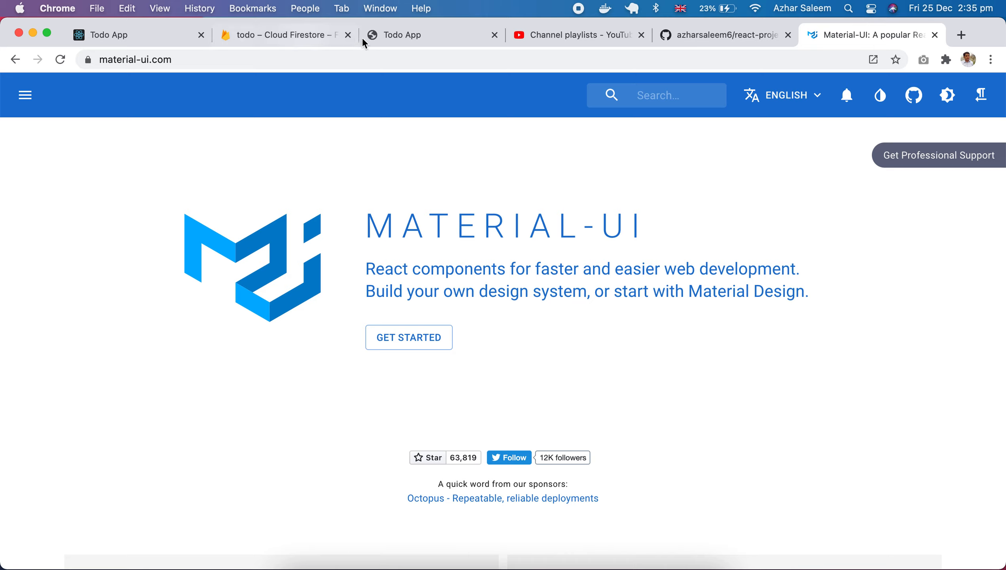
pyautogui.click(575, 34)
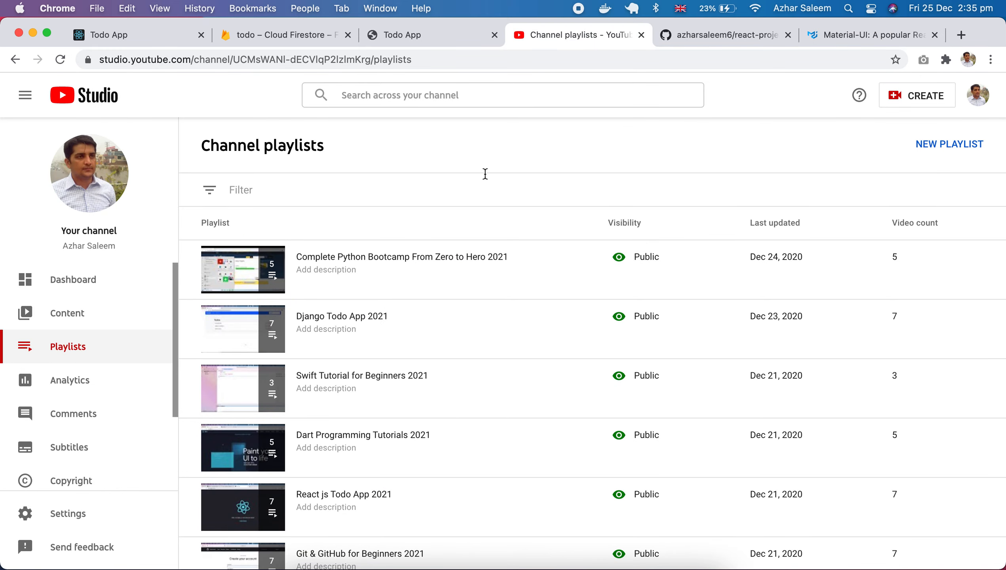
pyautogui.scroll(-3)
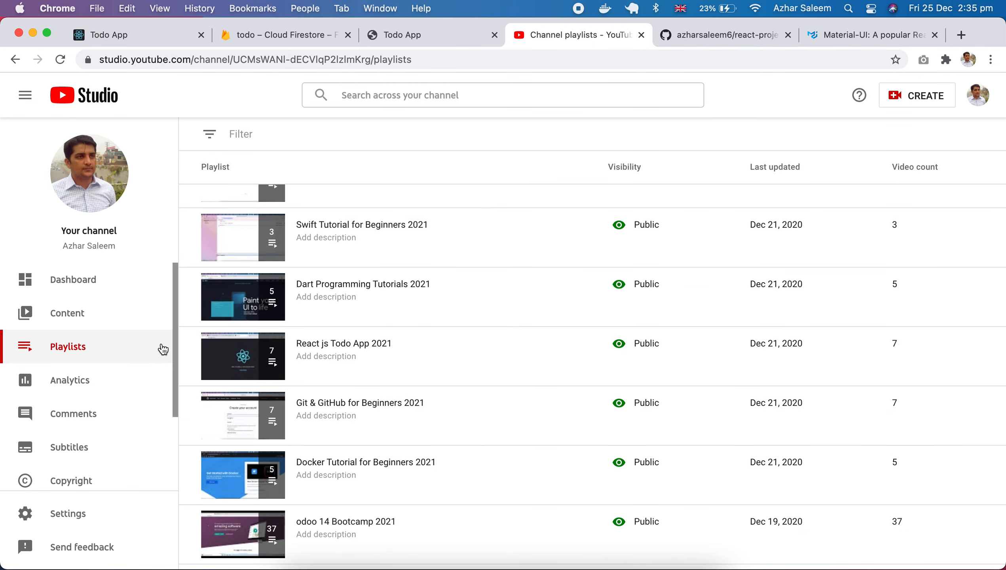
pyautogui.moveTo(159, 345)
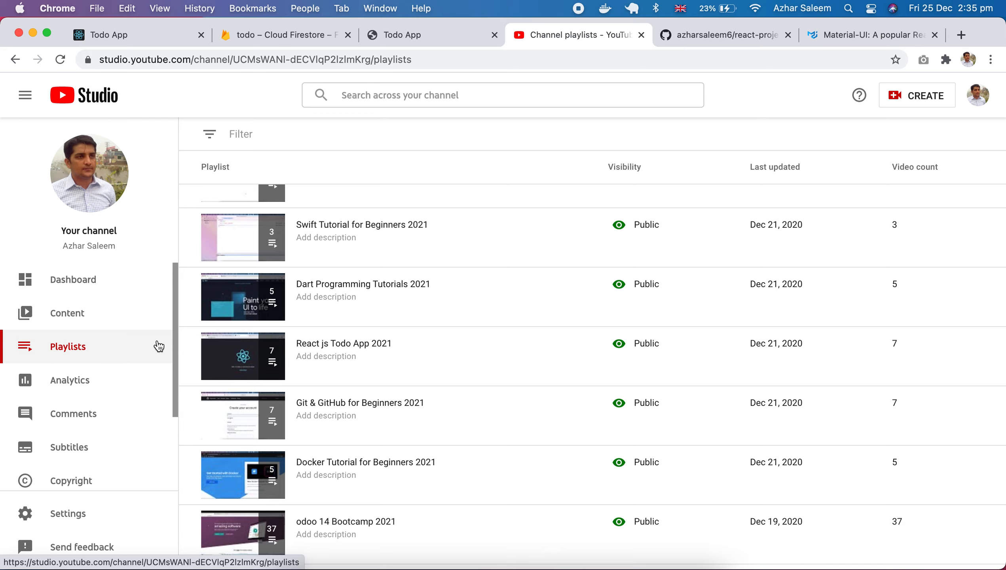
pyautogui.moveTo(155, 323)
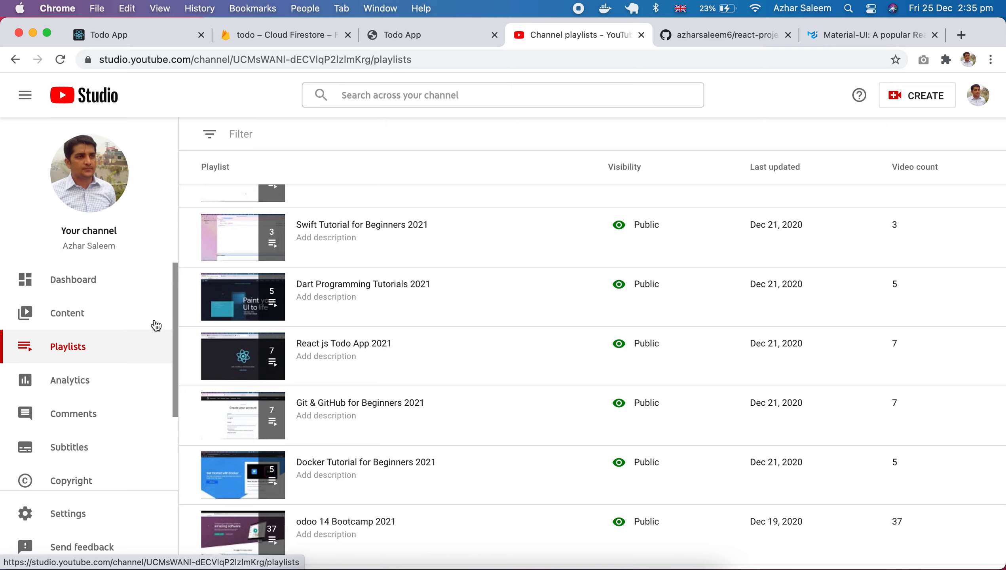
pyautogui.moveTo(319, 334)
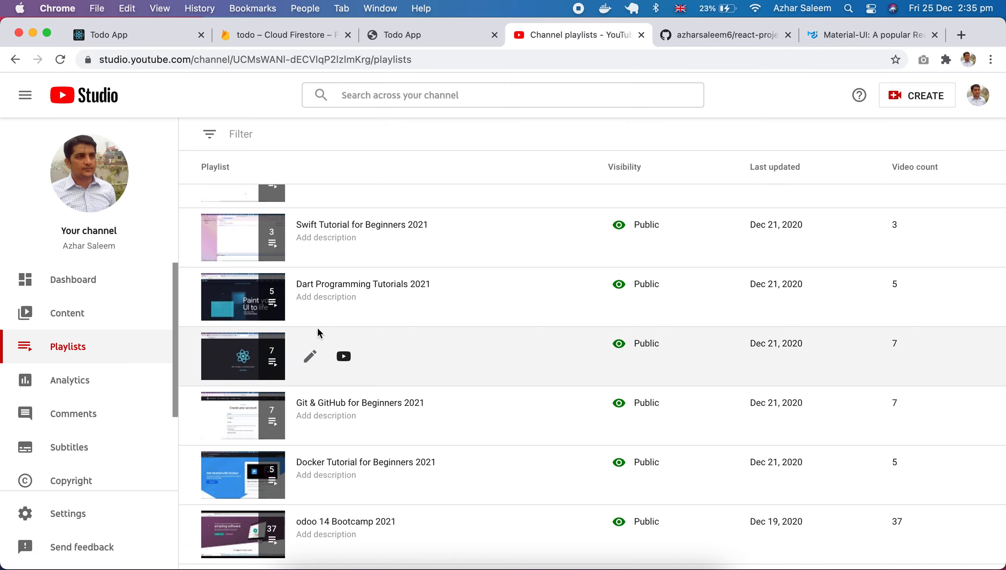
pyautogui.moveTo(291, 384)
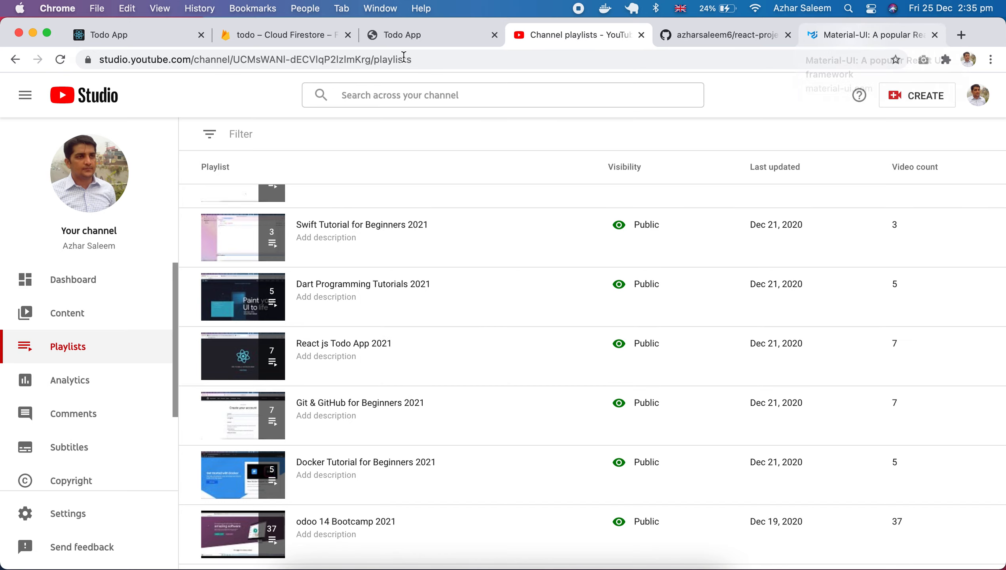
pyautogui.moveTo(102, 47)
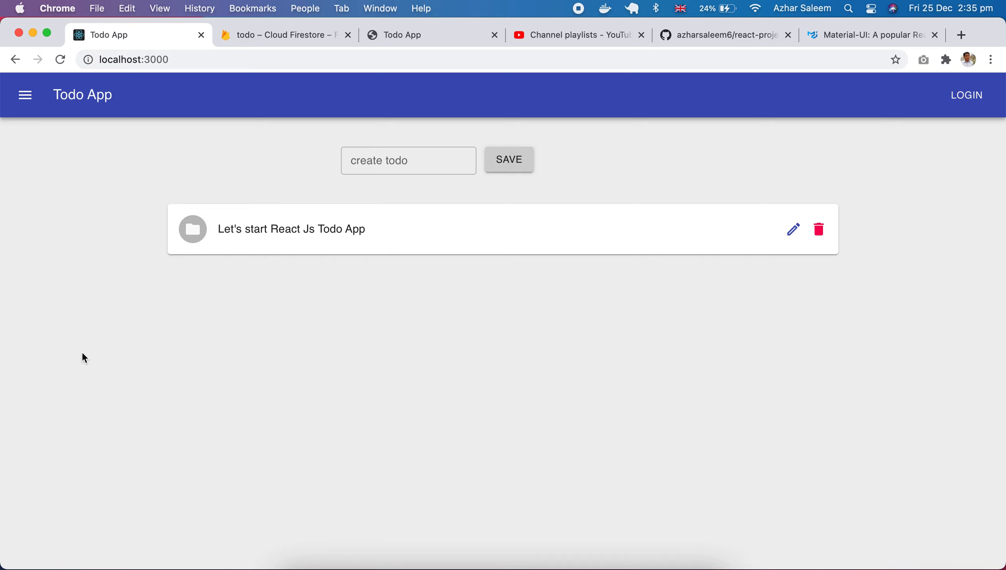
pyautogui.moveTo(185, 216)
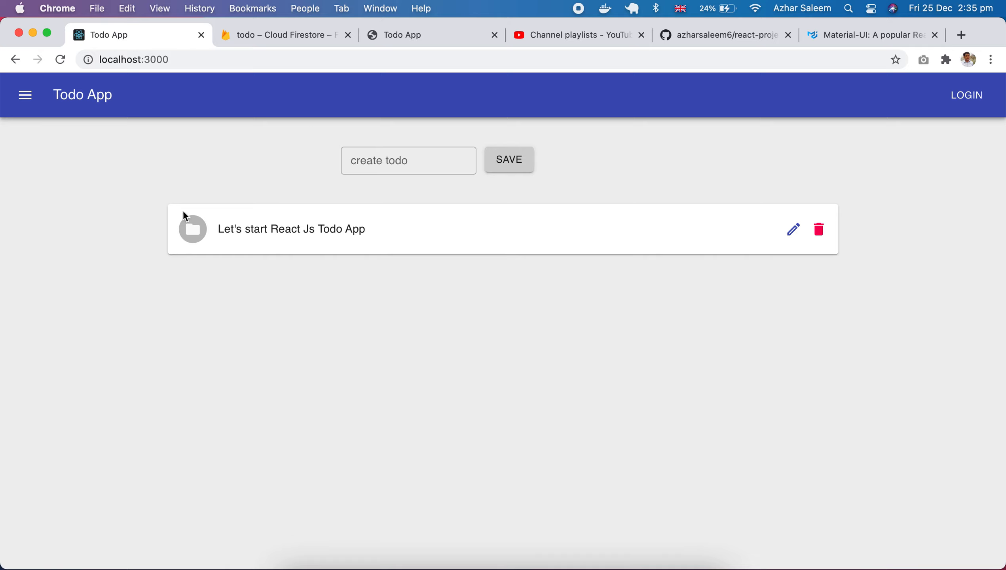
pyautogui.moveTo(402, 325)
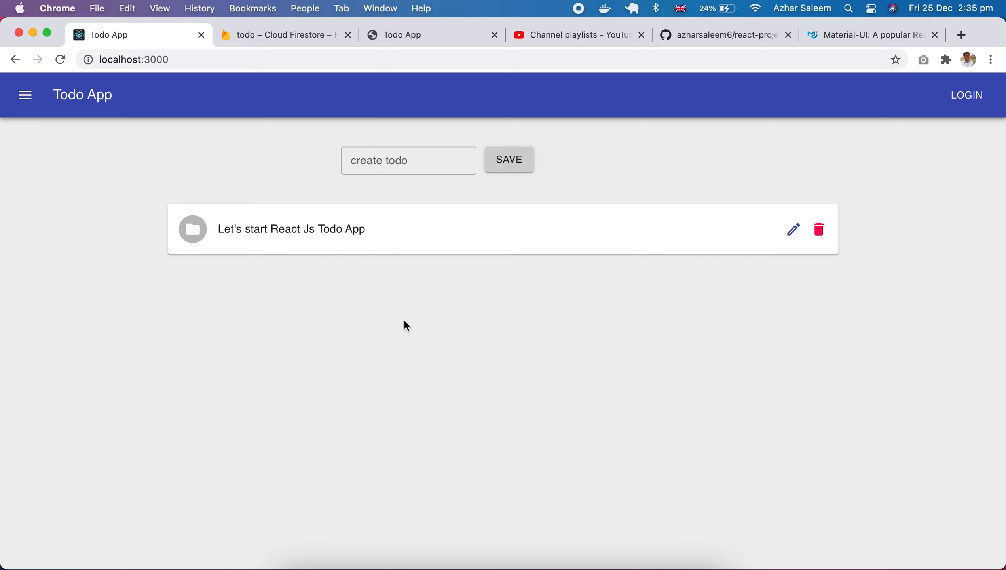
pyautogui.moveTo(419, 315)
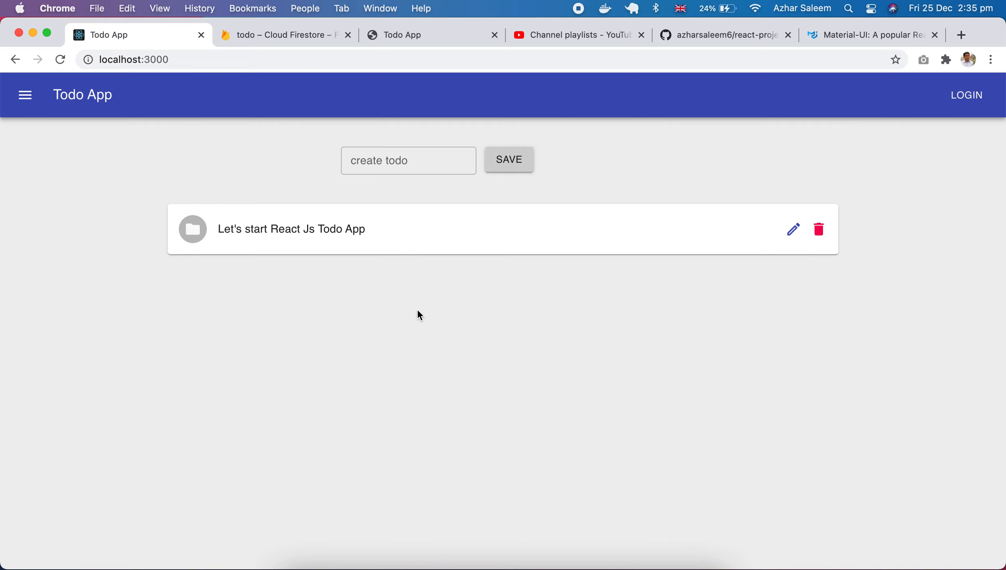
pyautogui.click(573, 35)
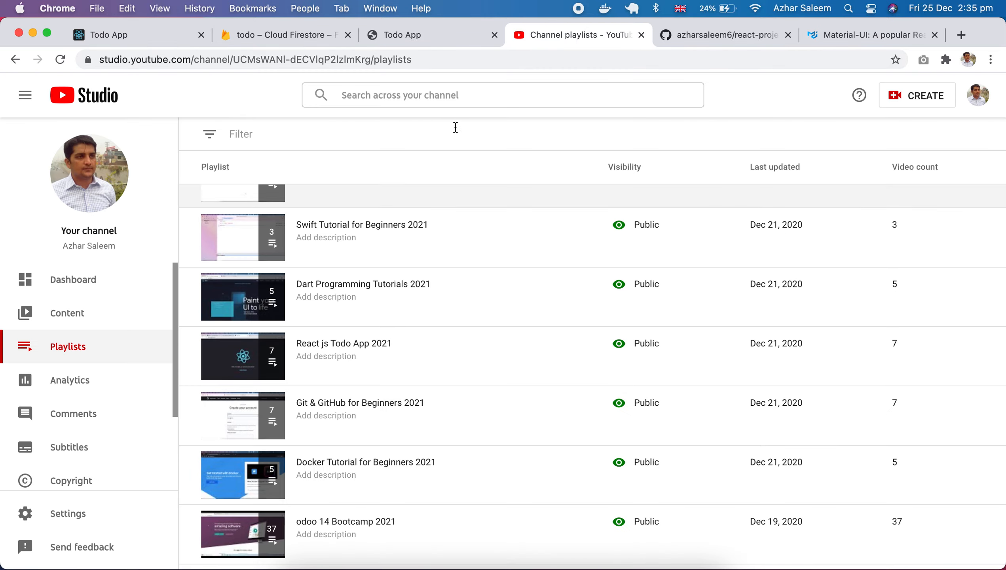
pyautogui.click(109, 35)
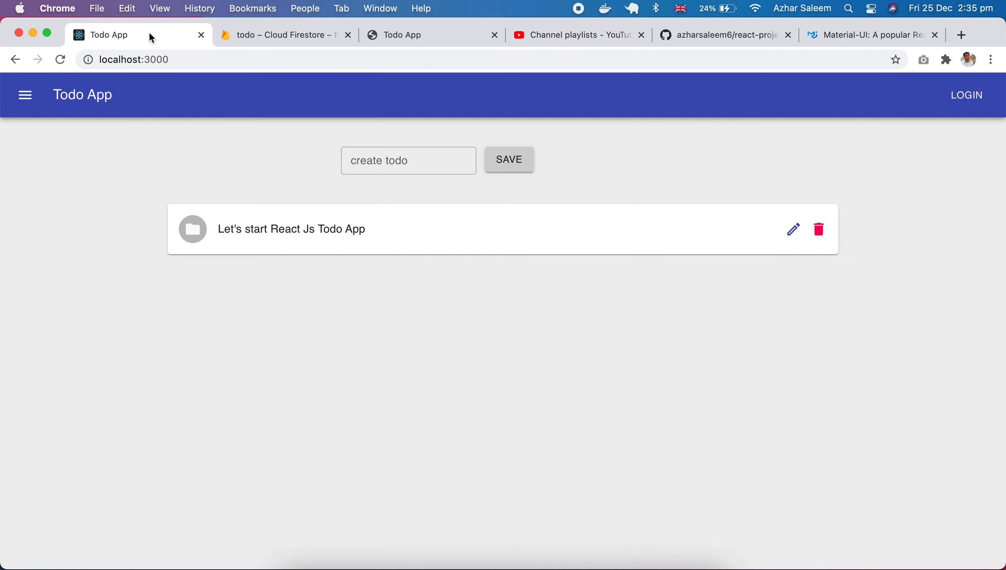
pyautogui.moveTo(162, 339)
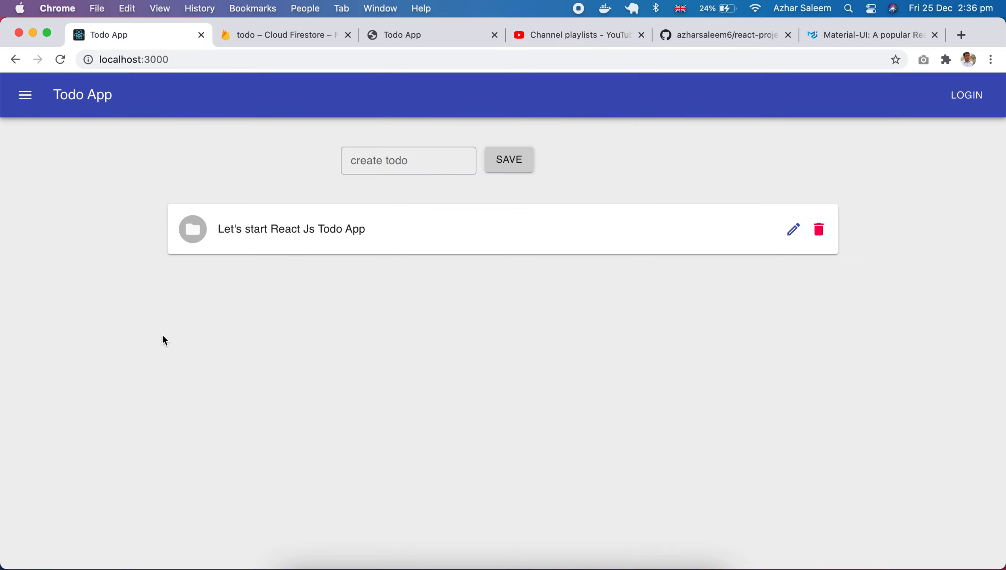